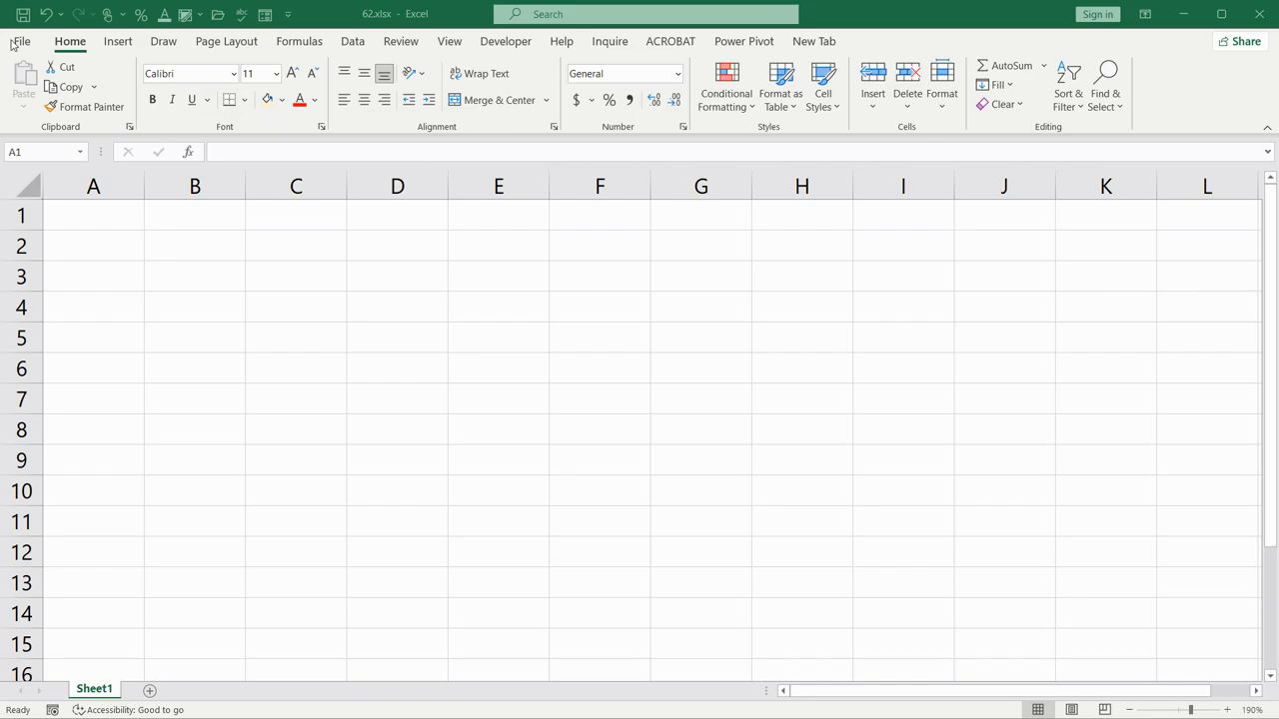
- Search the online template gallery for 'calendar' from File > New > More templates
click(20, 40)
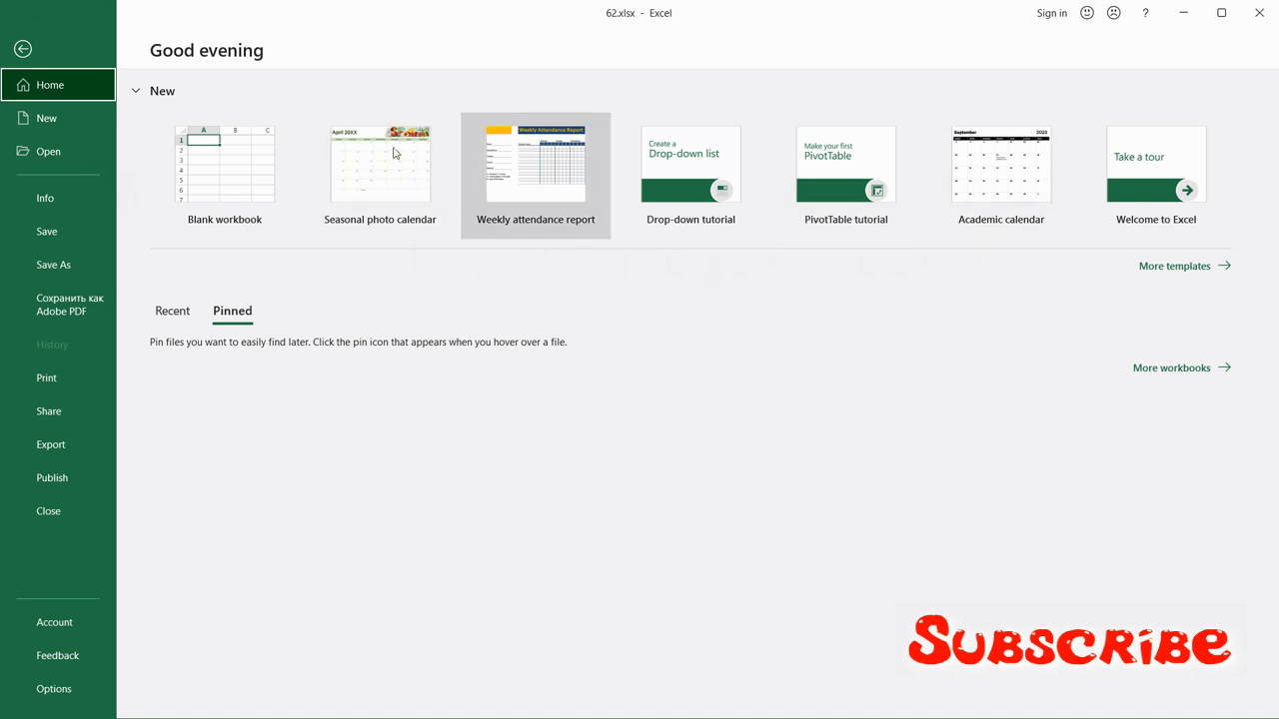
mouse_move(1163, 293)
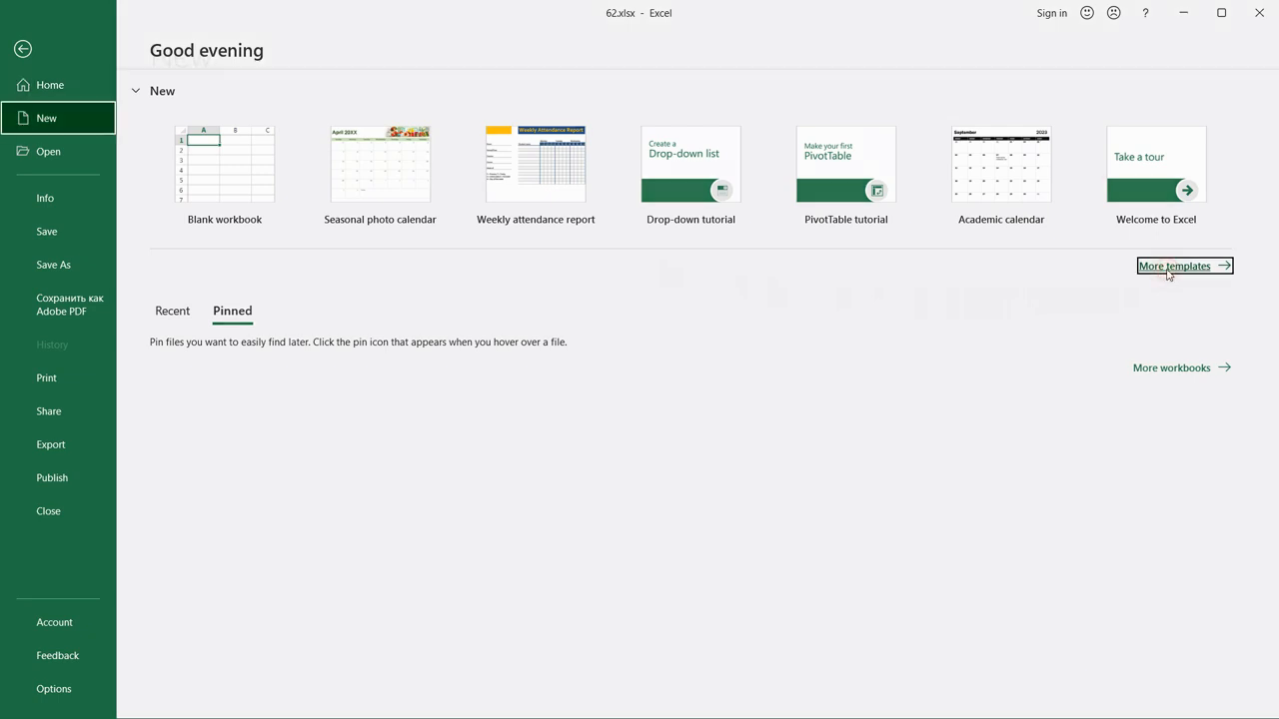
click(1172, 266)
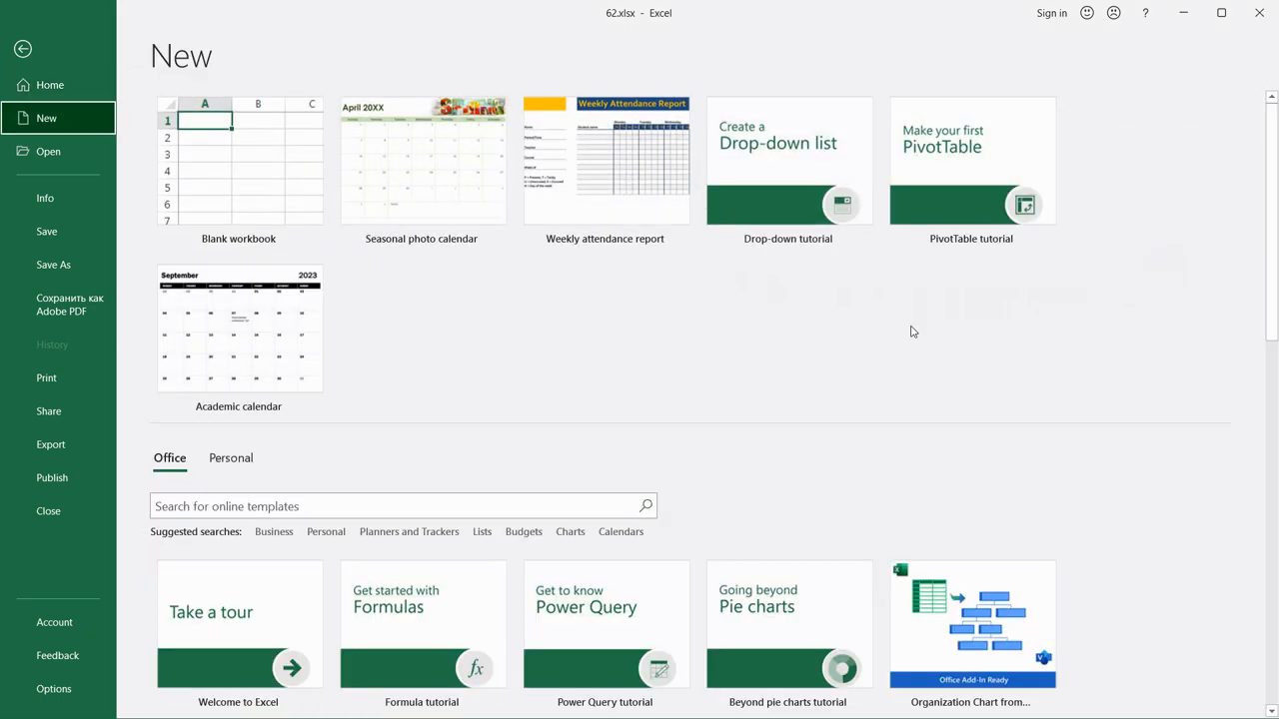
click(399, 506)
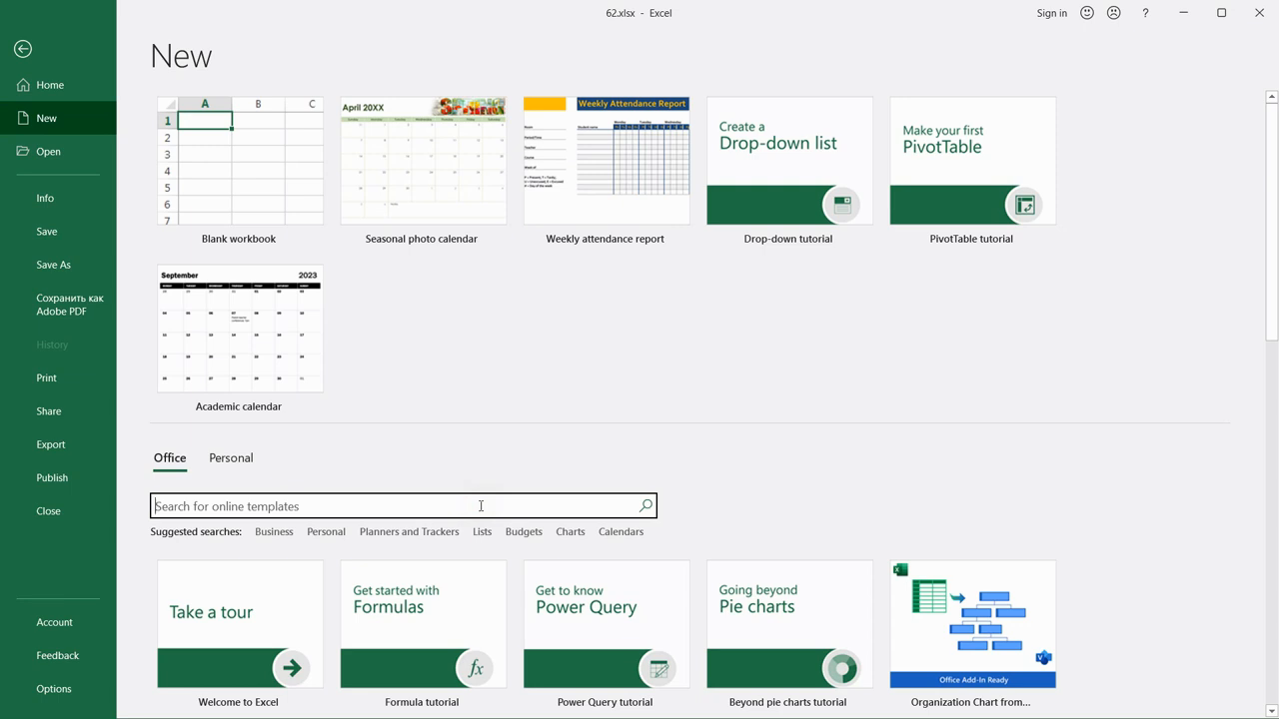
text(calenad)
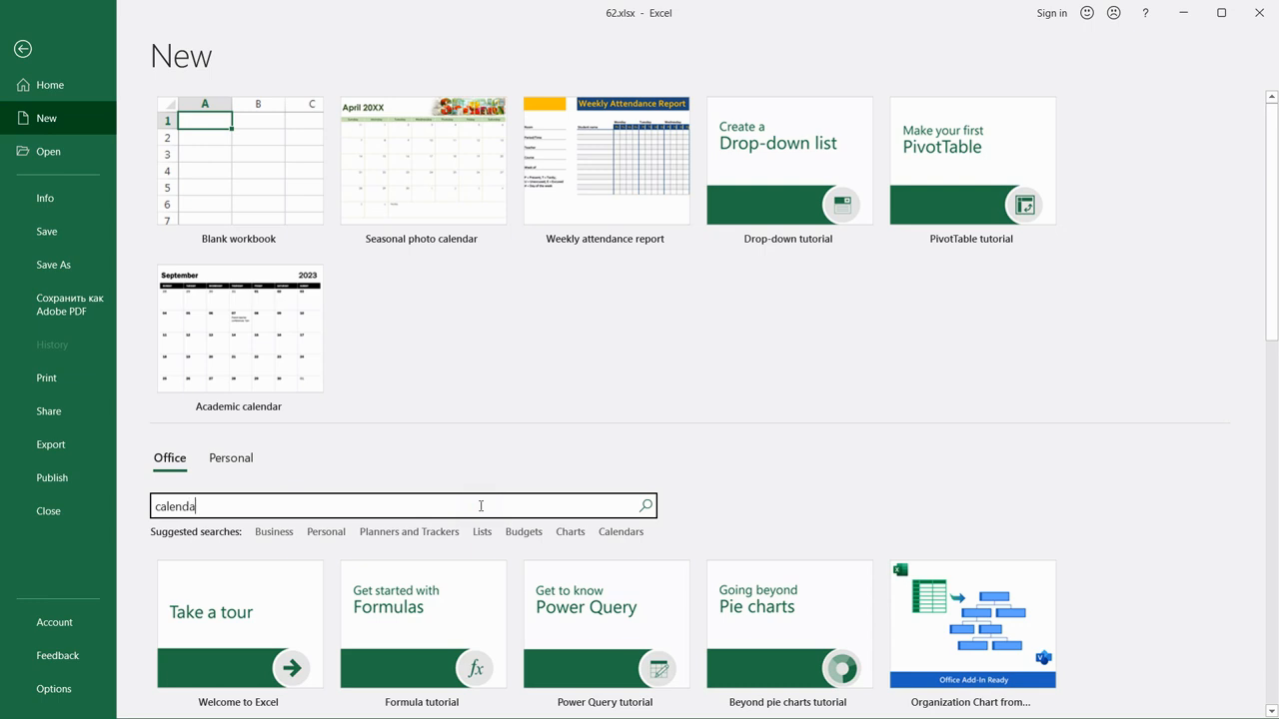
click(643, 504)
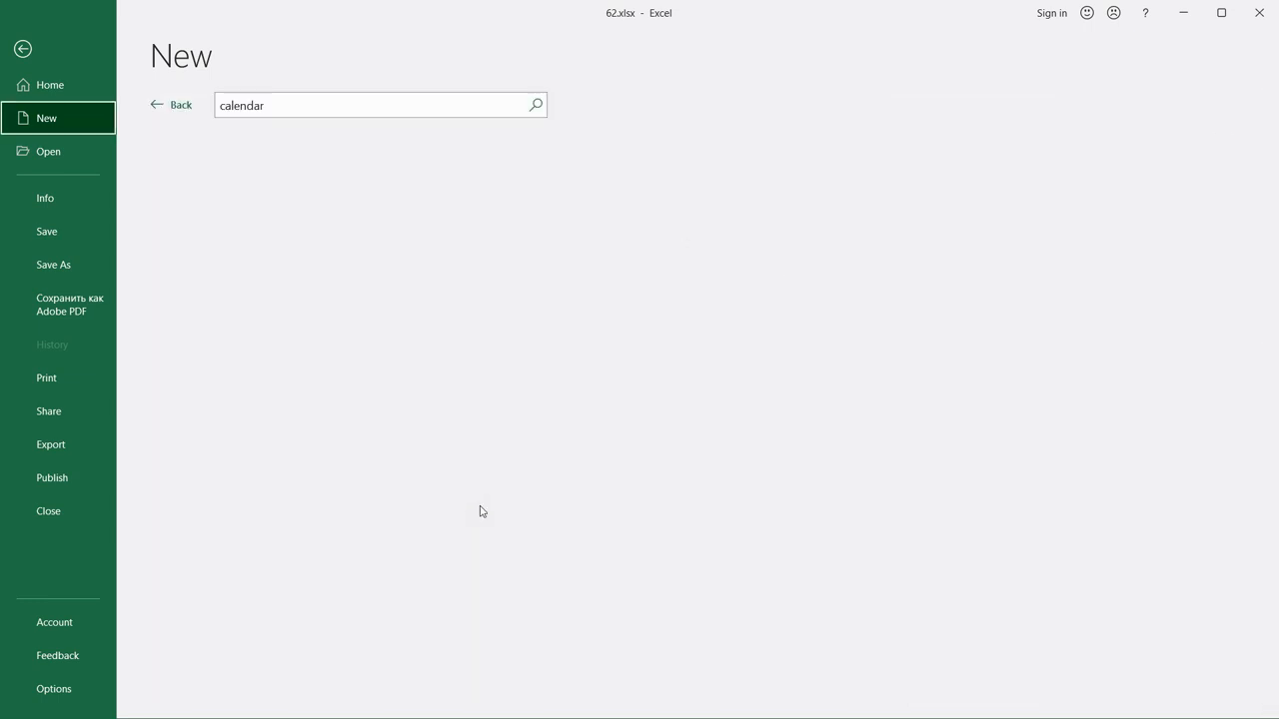
- Preview the Academic calendar template from the search results
click(535, 104)
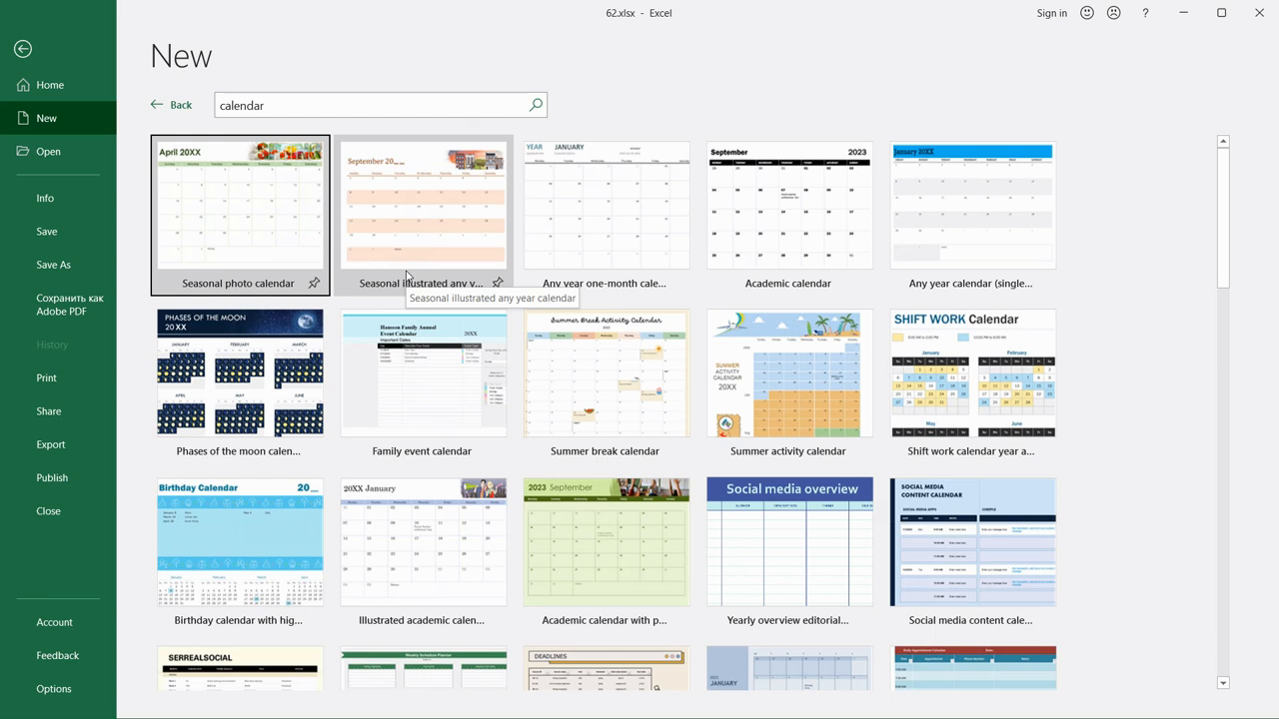
mouse_move(651, 256)
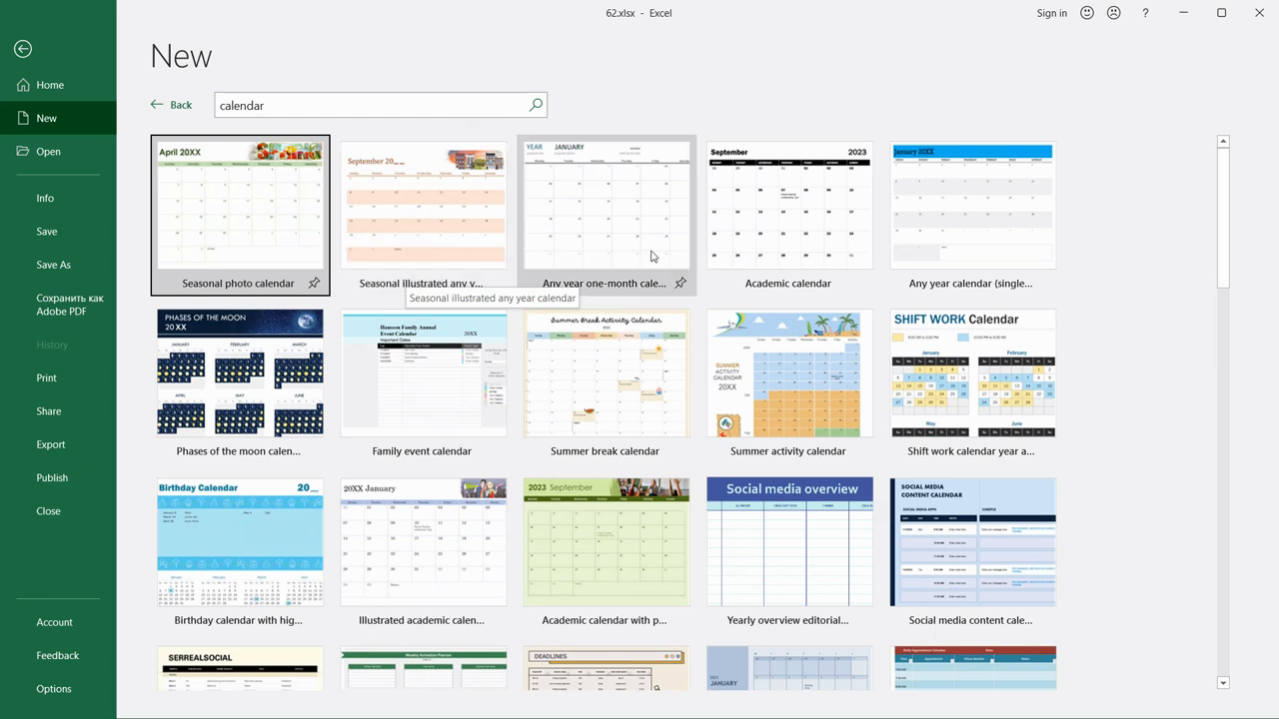
mouse_move(817, 287)
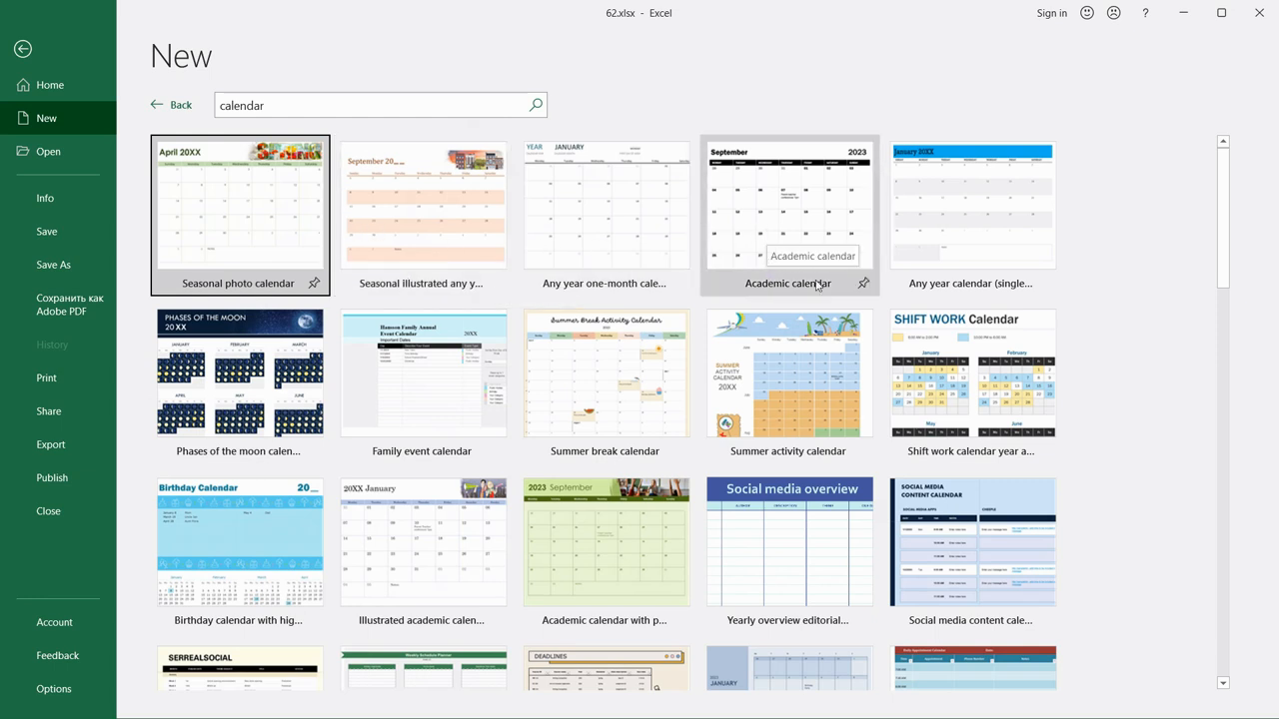
mouse_move(787, 209)
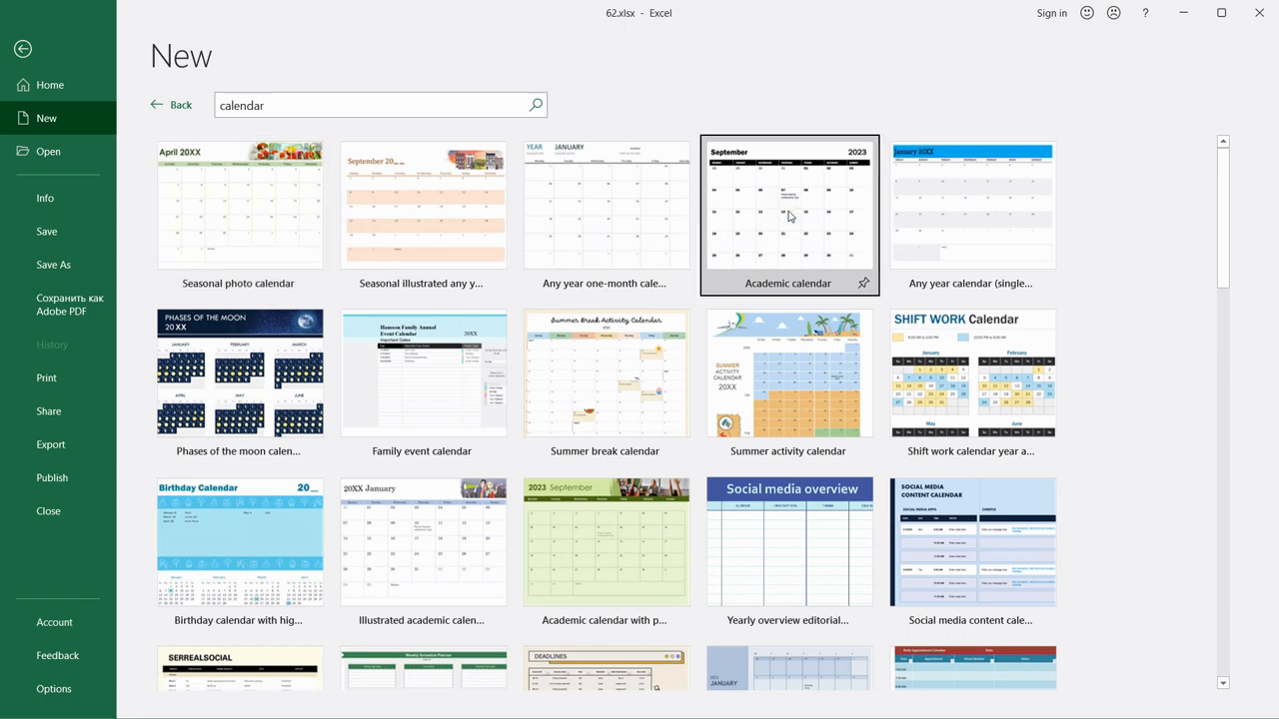
click(787, 204)
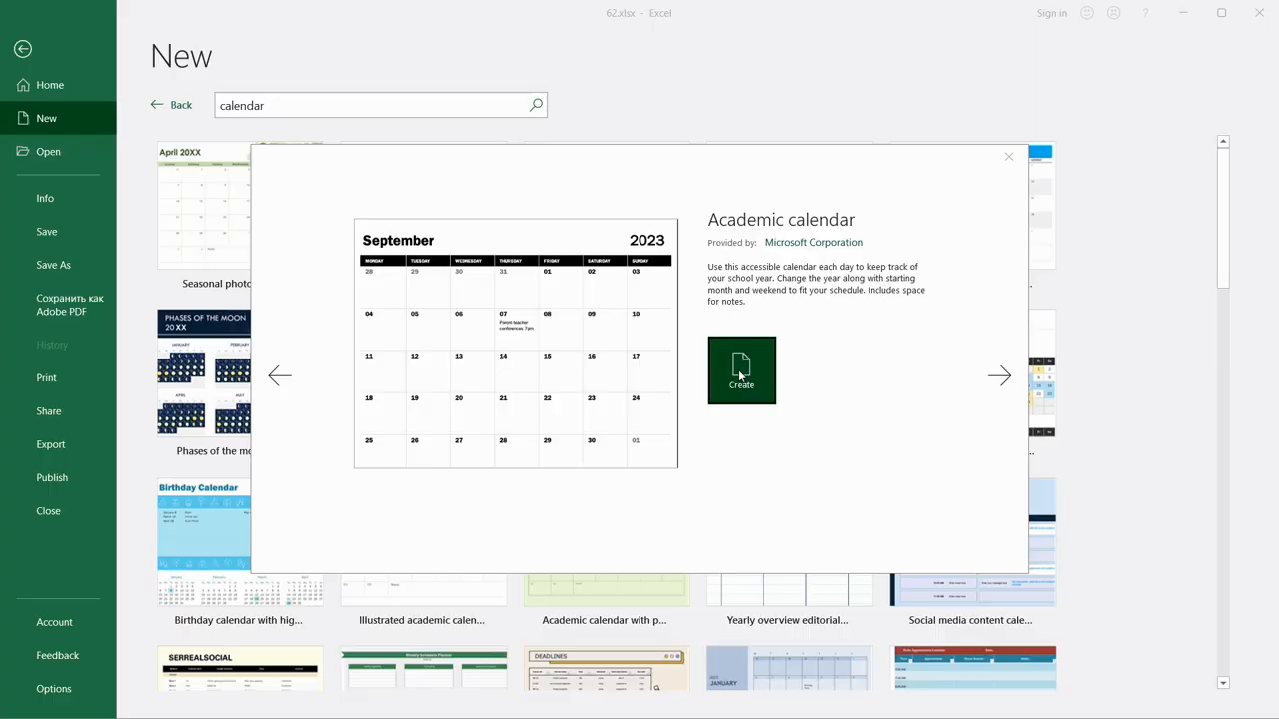
- Create a workbook from the Academic calendar and enter 'Event 1' under September 13
click(741, 370)
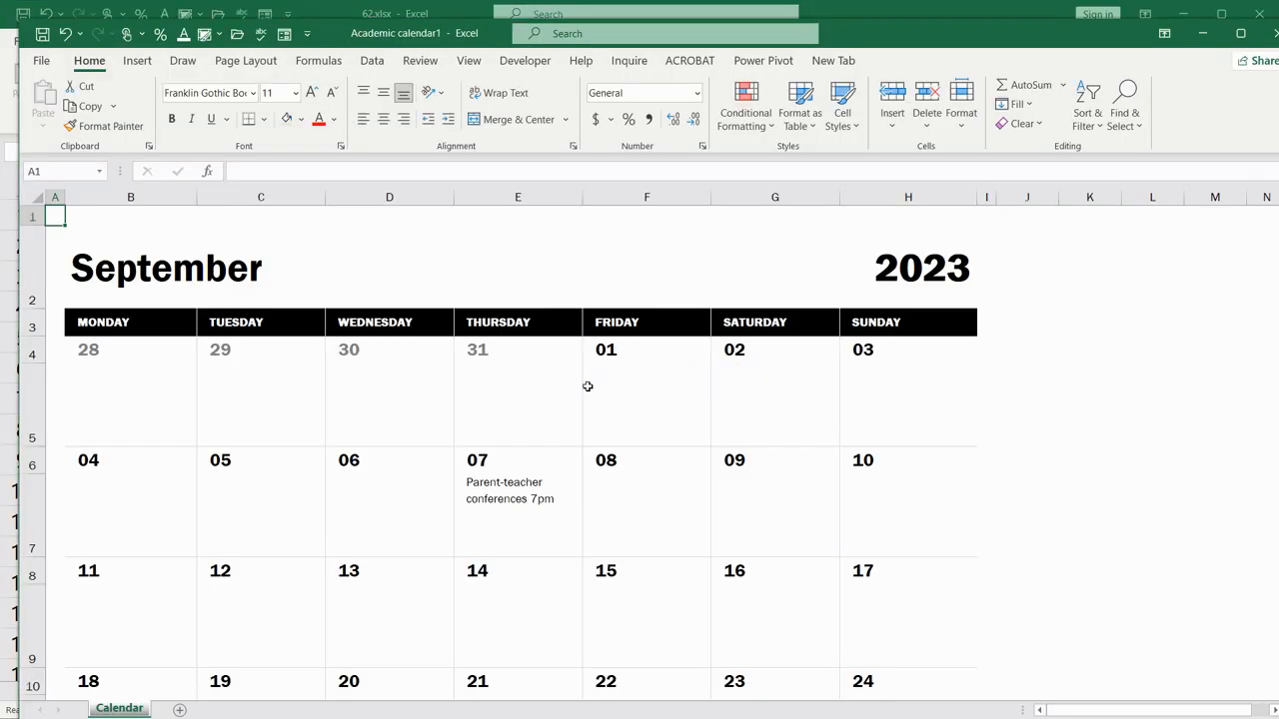
mouse_move(487, 369)
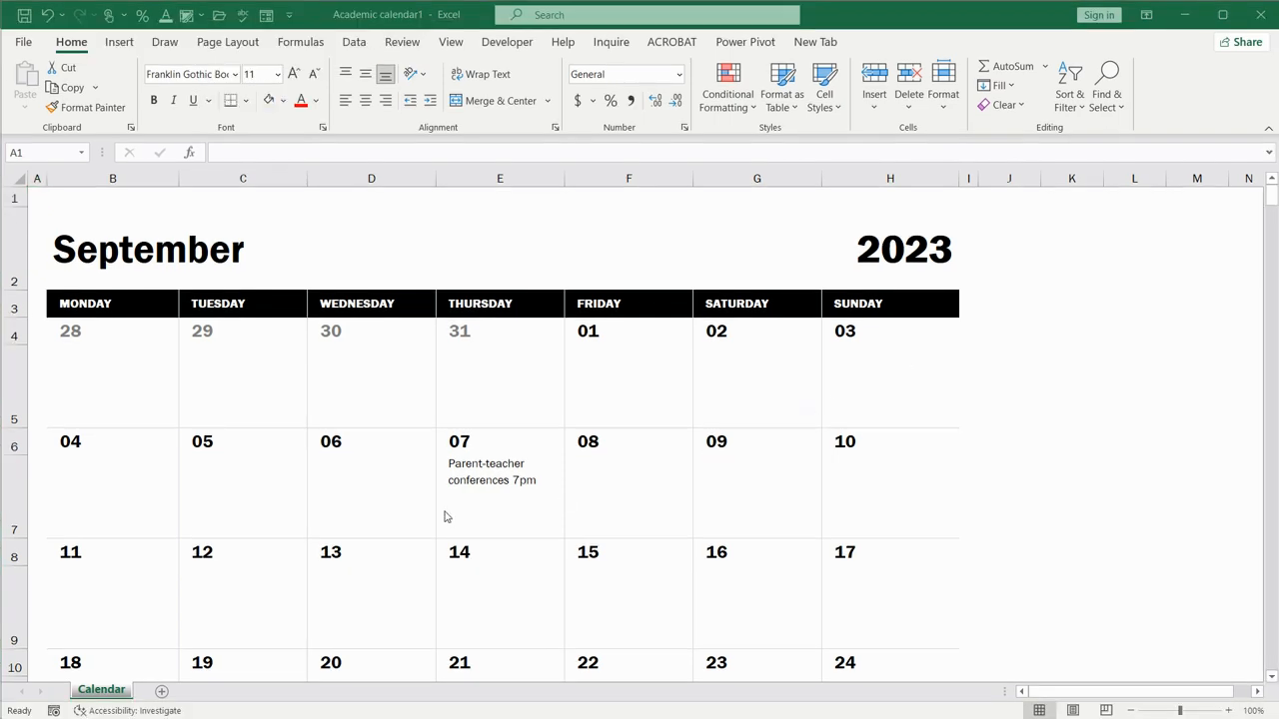
double_click(372, 608)
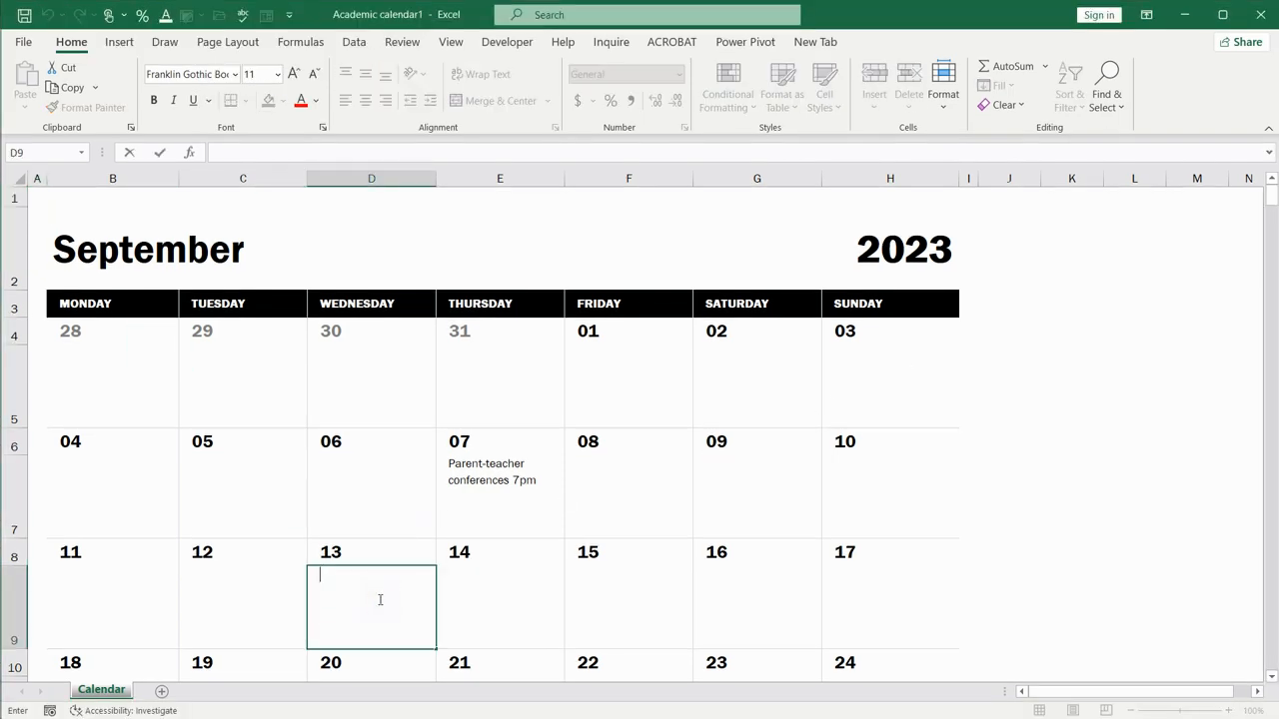
text(Event 1)
click(755, 608)
text(Event2)
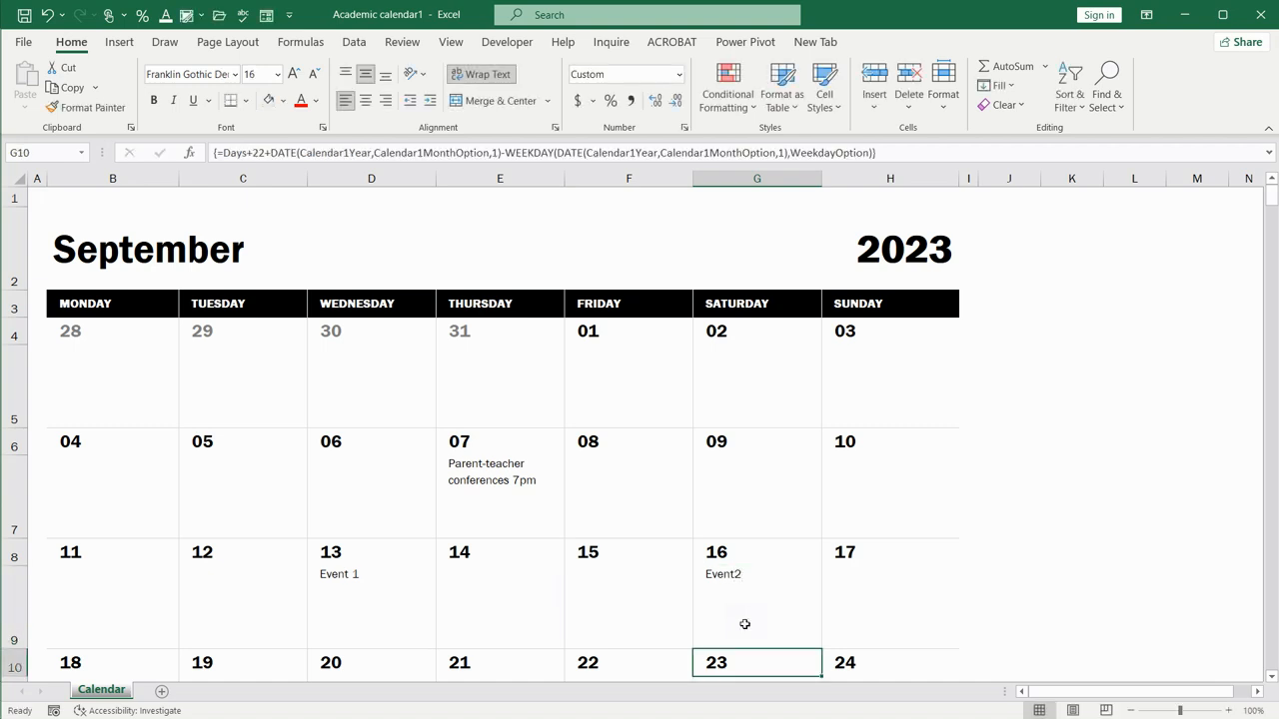
- Change the calendar's start month in B2 to November
click(371, 607)
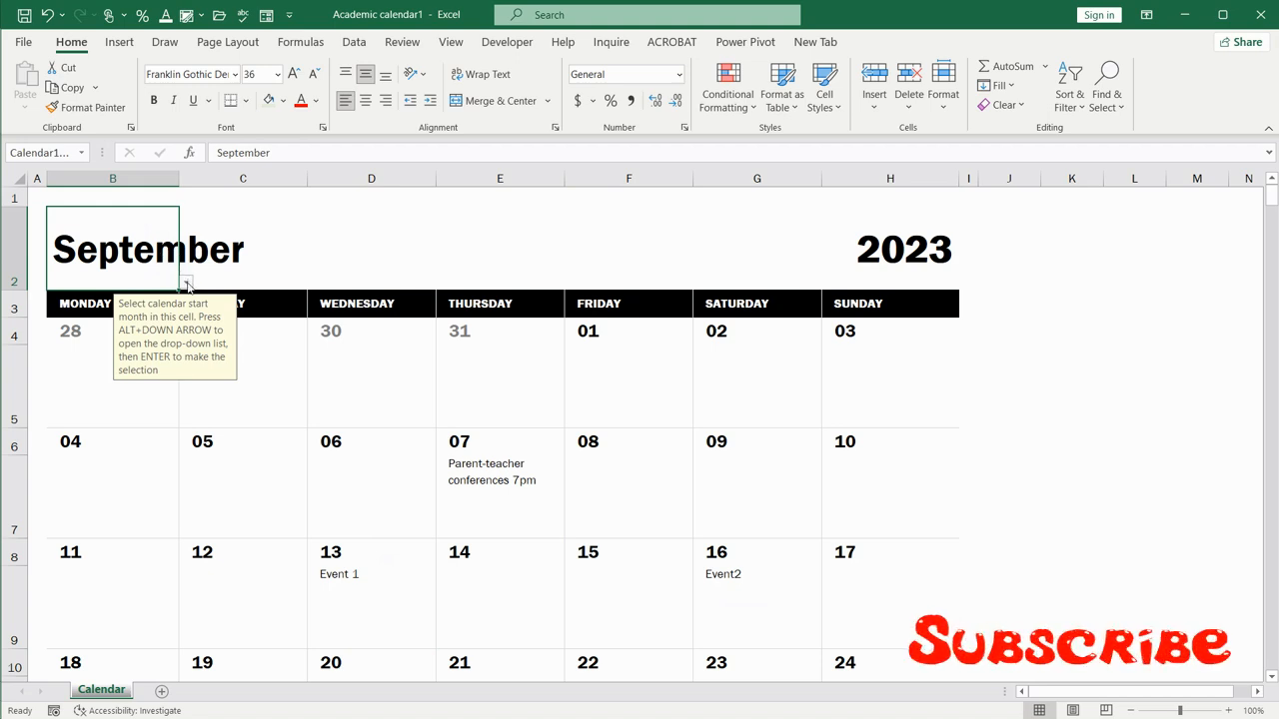
click(184, 284)
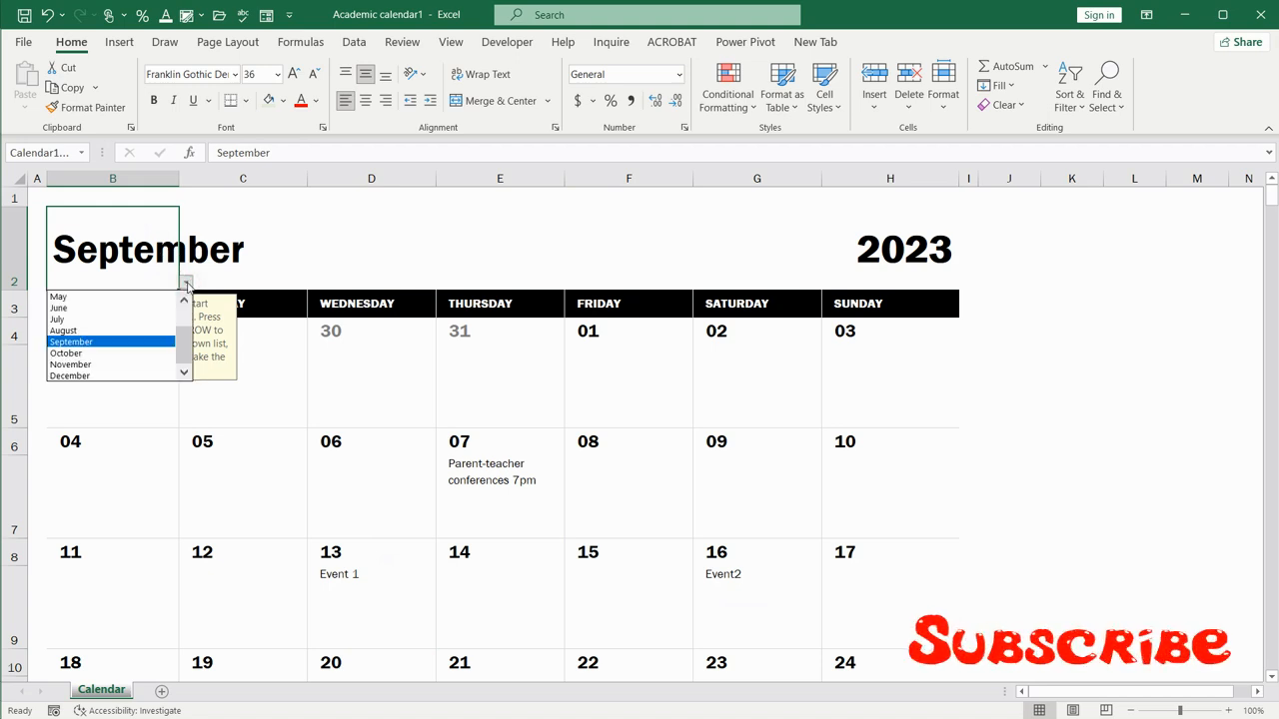
click(70, 364)
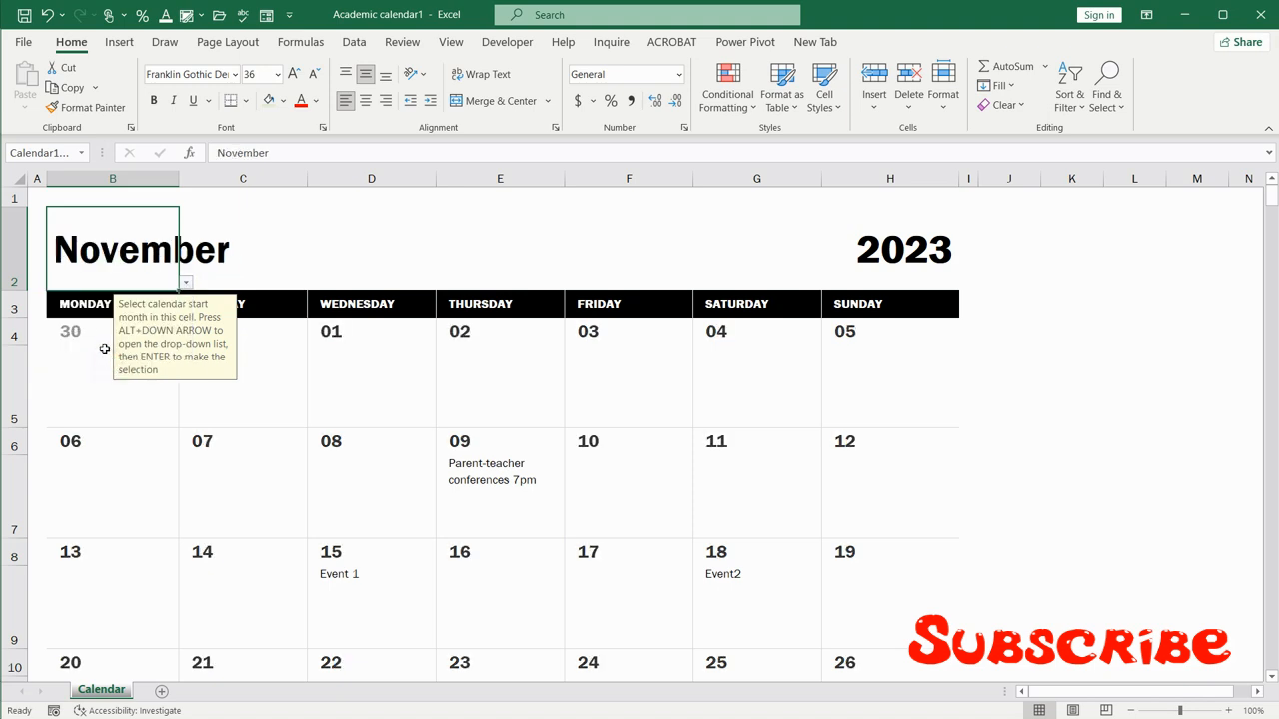
click(244, 384)
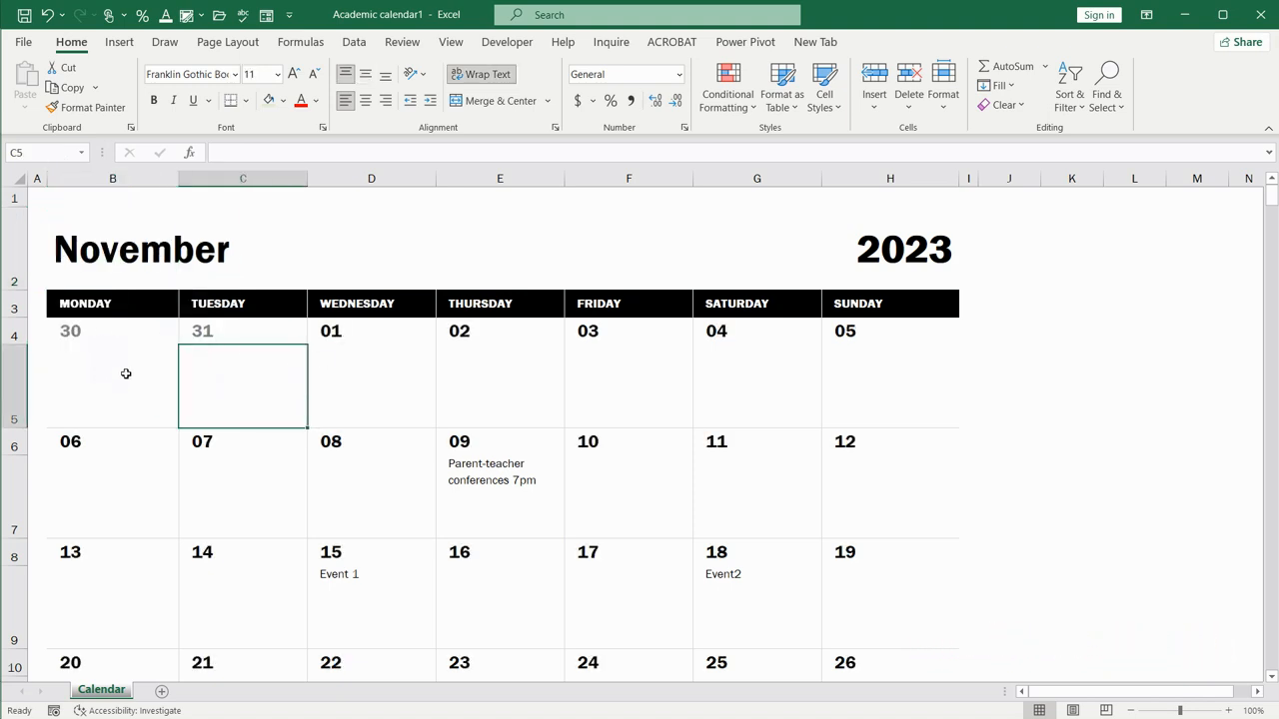
mouse_move(250, 587)
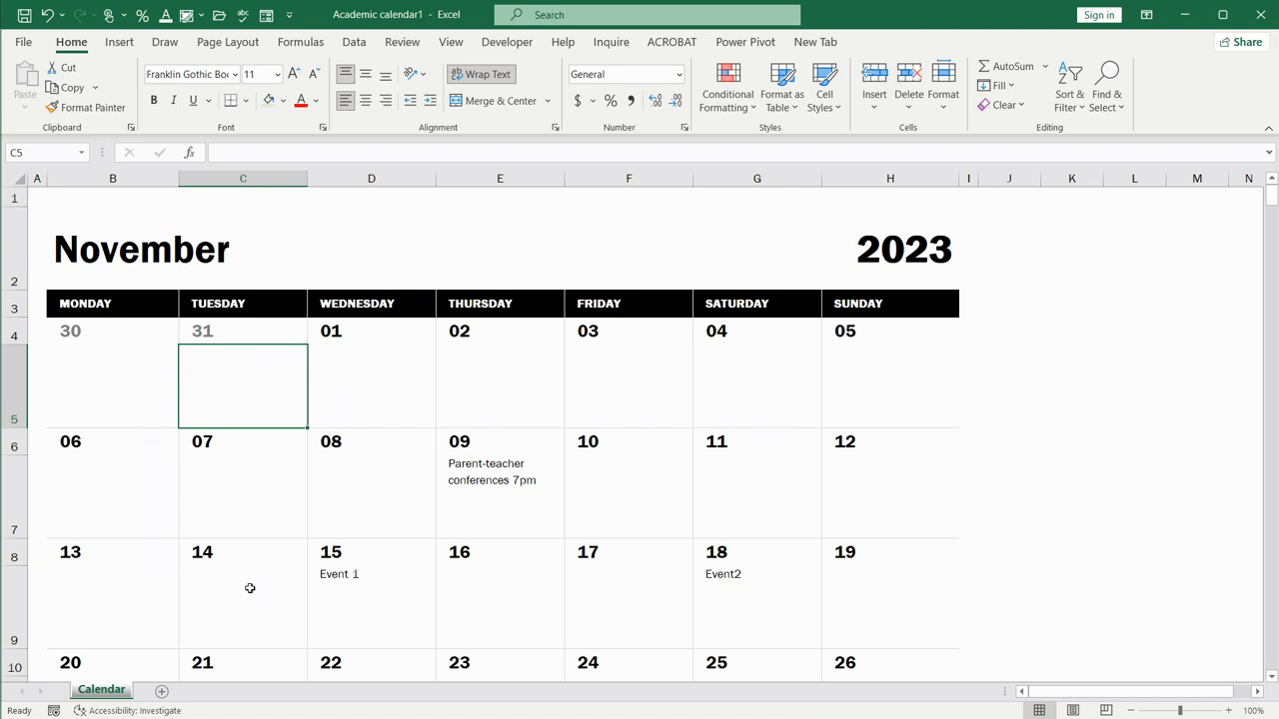
mouse_move(695, 464)
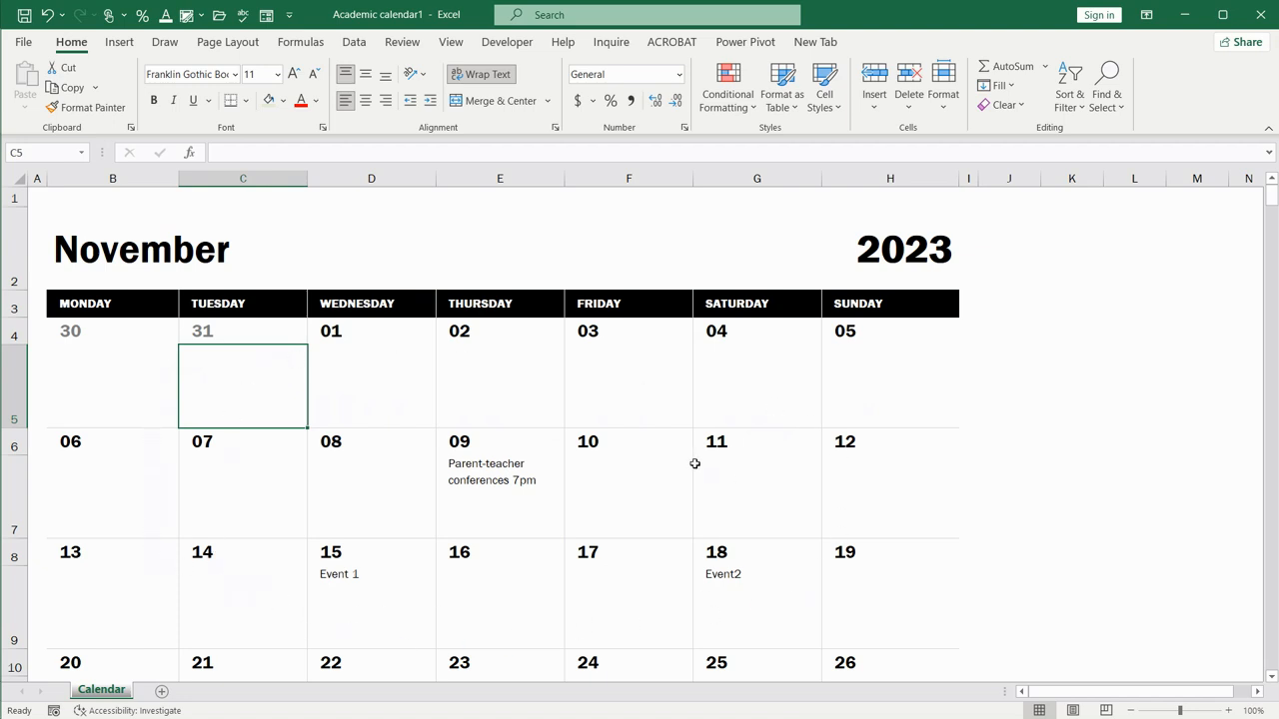
scroll(down, 3)
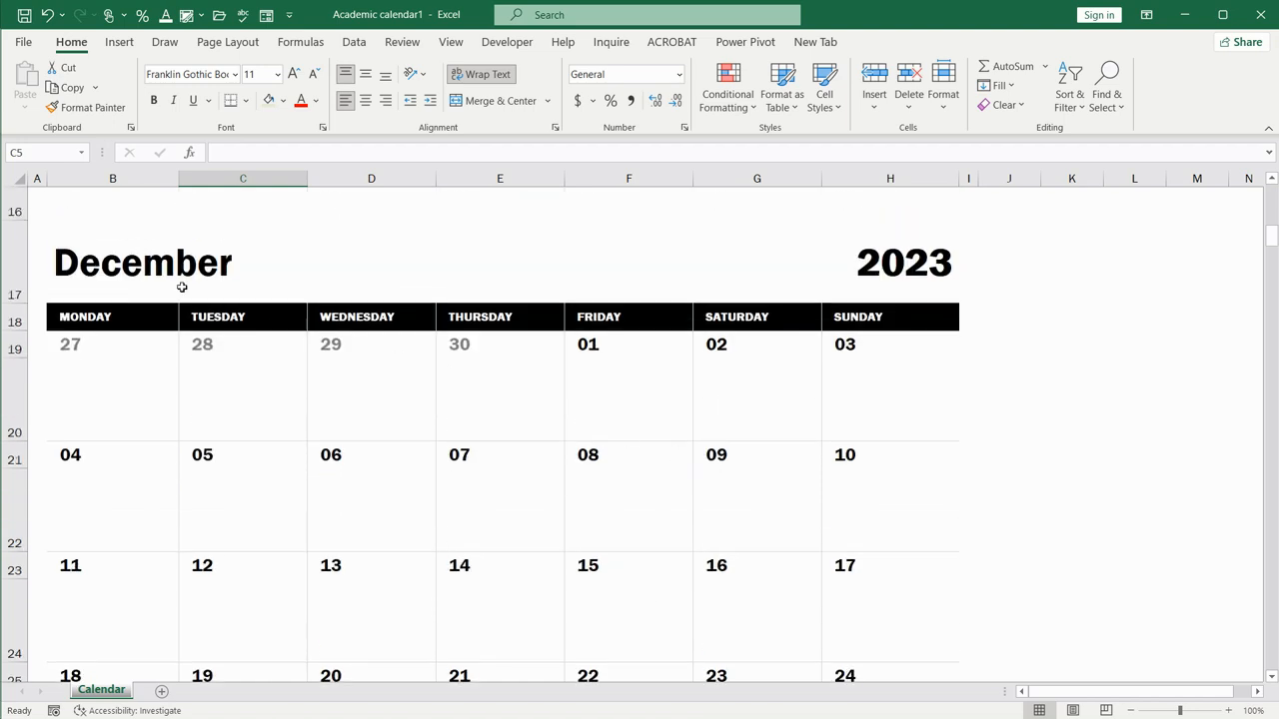
click(142, 261)
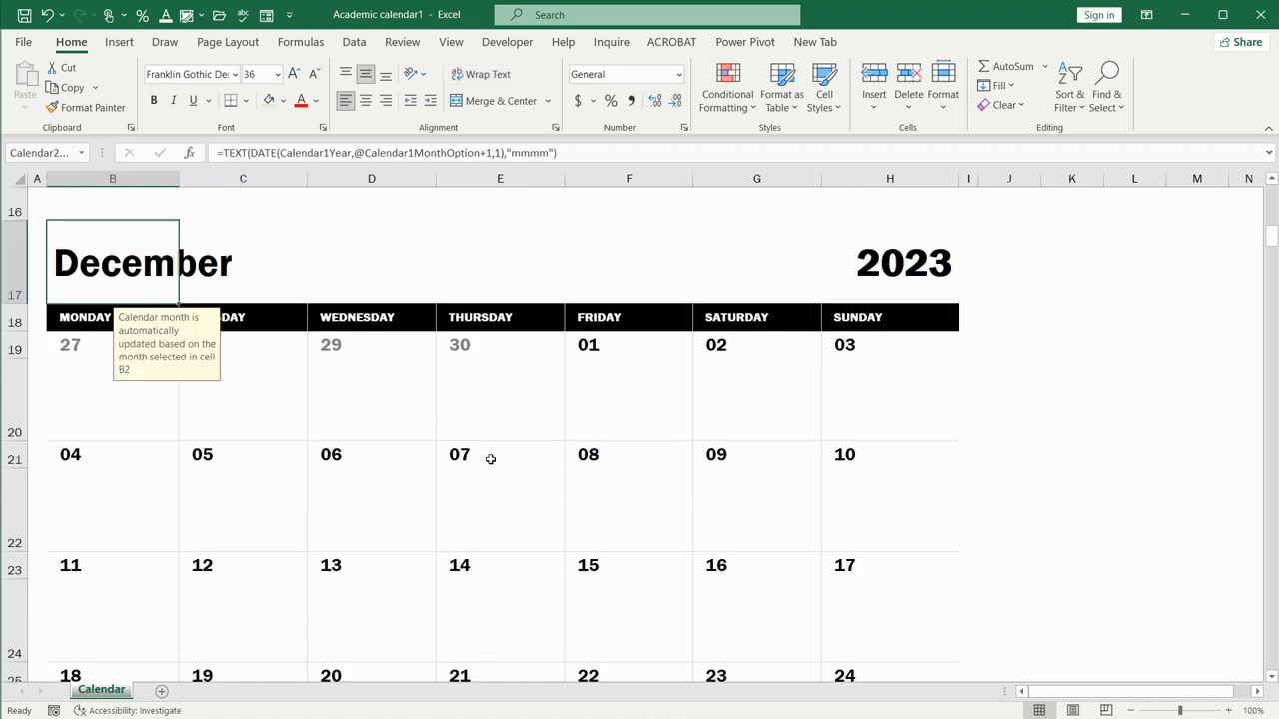
scroll(down, 3)
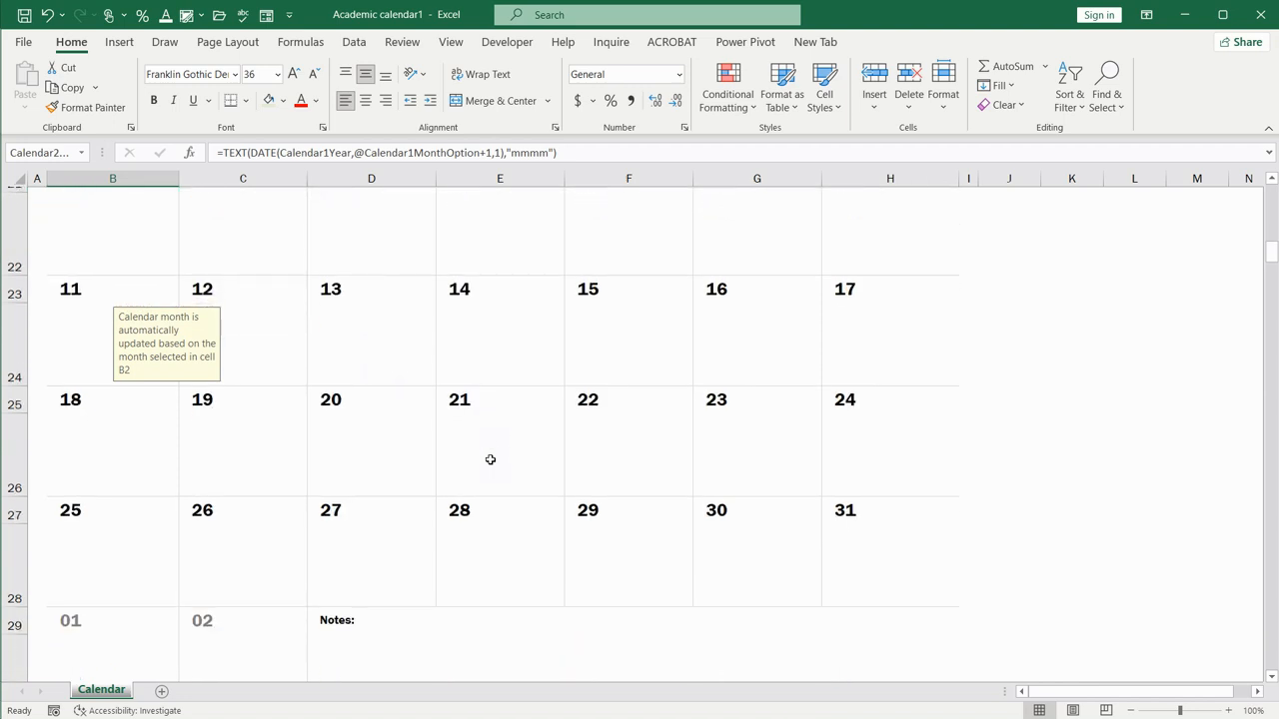
scroll(up, 3)
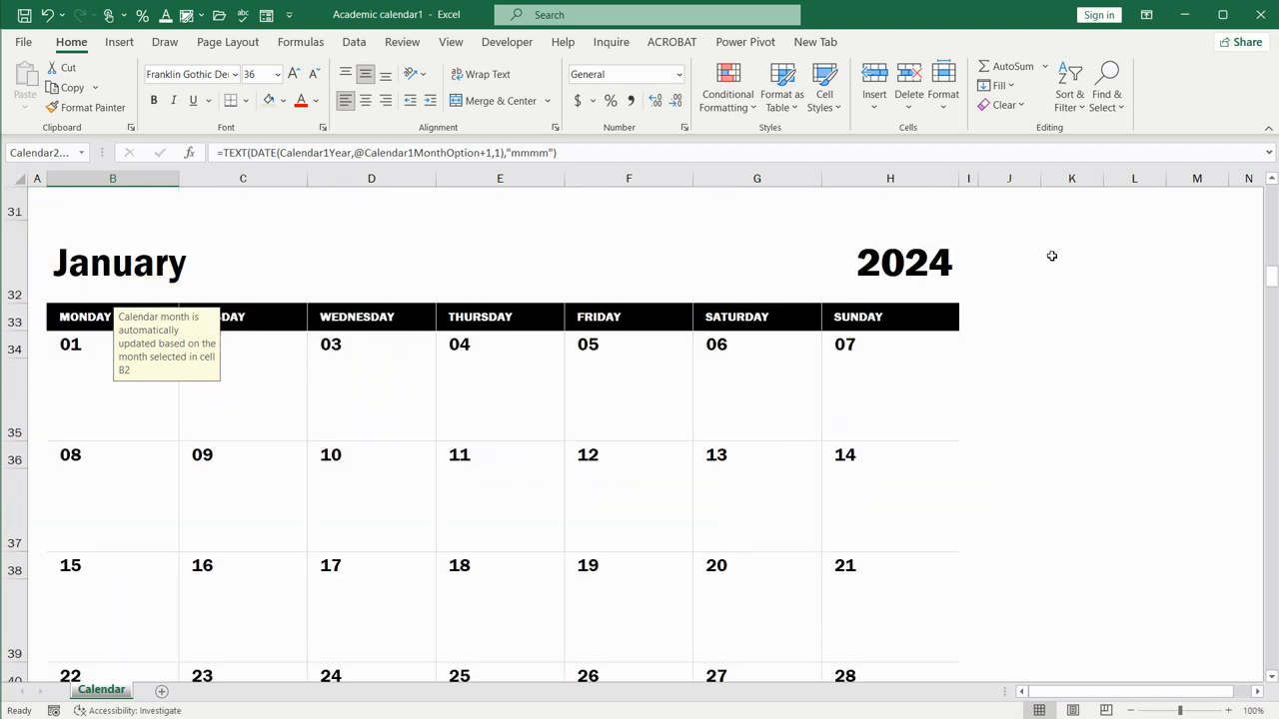
mouse_move(763, 435)
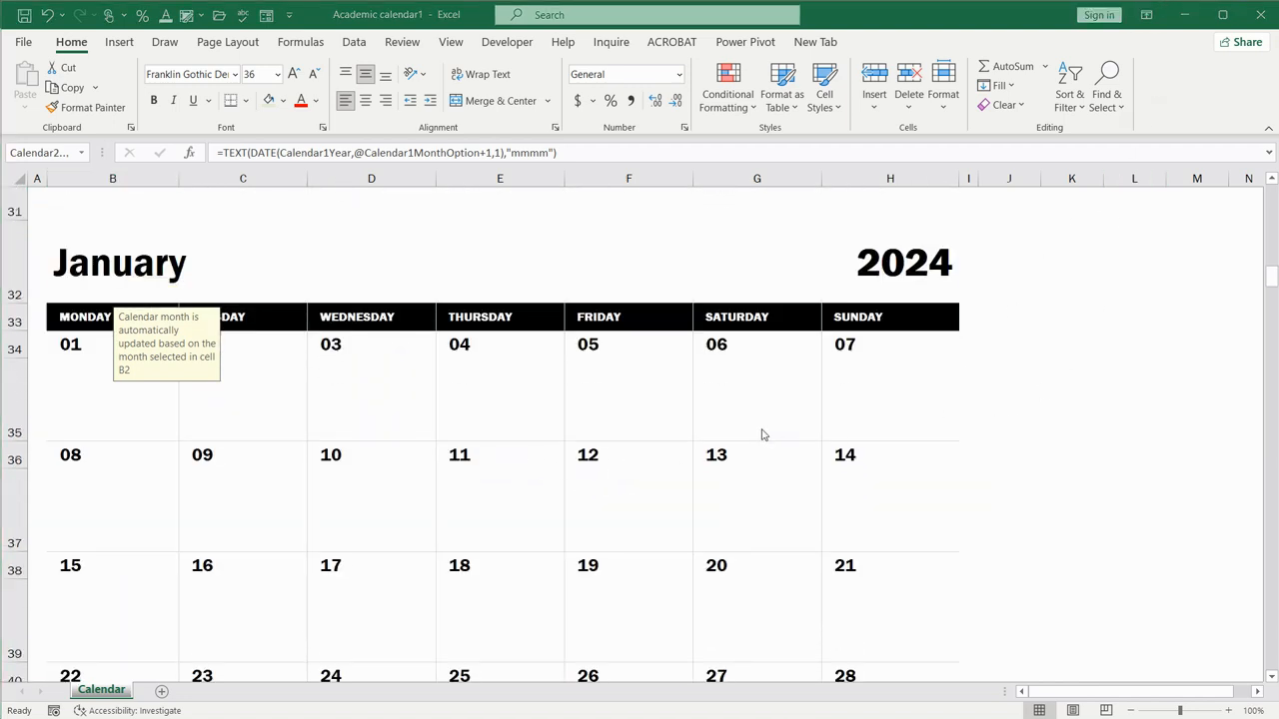
scroll(down, 3)
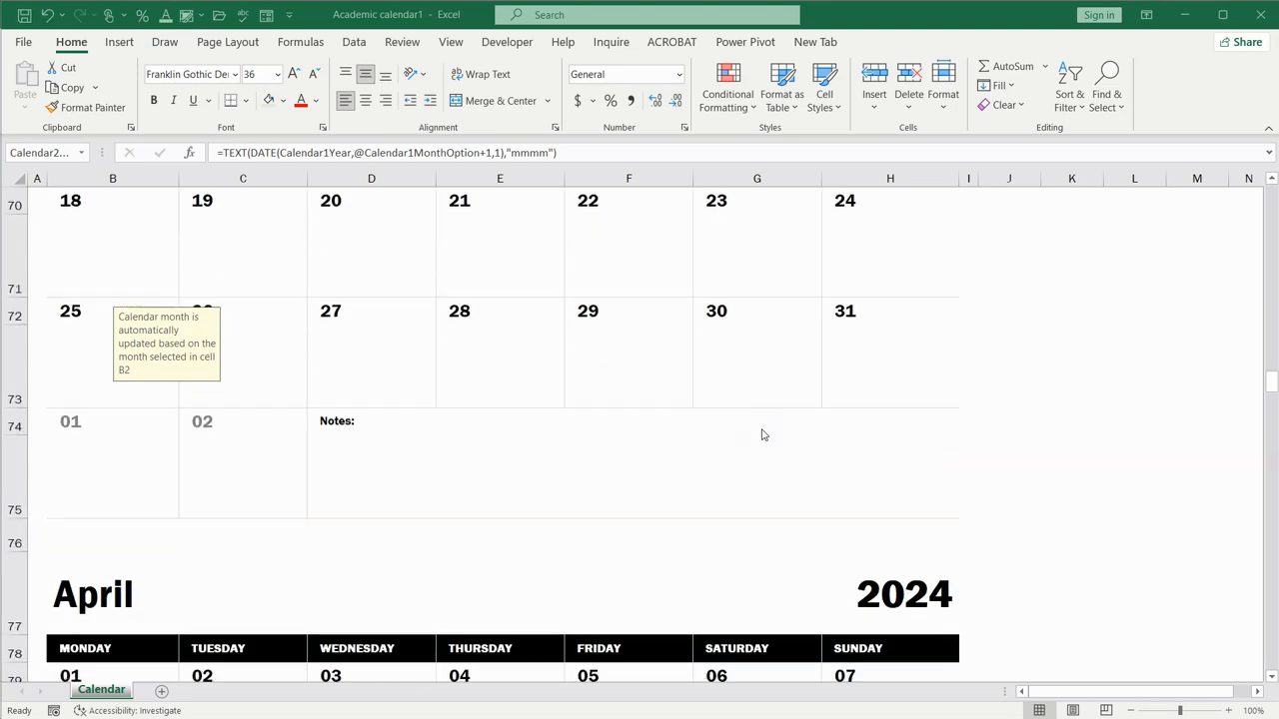
scroll(down, 3)
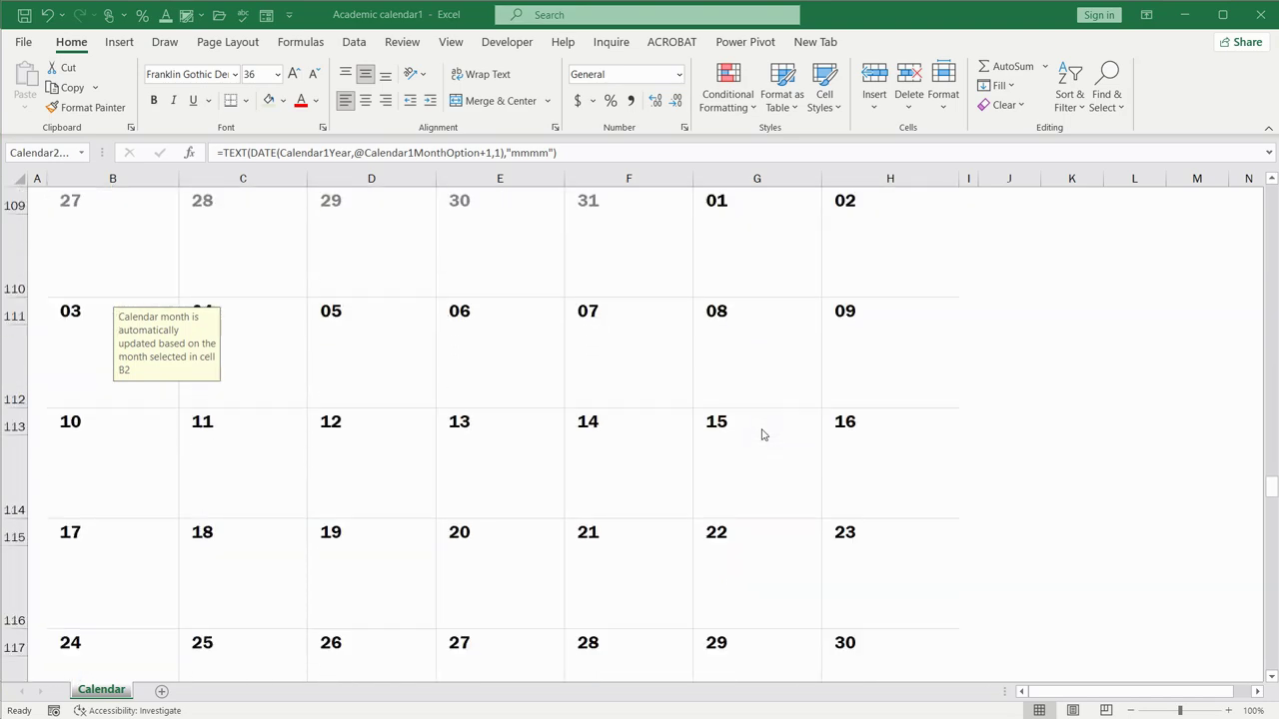
scroll(down, 3)
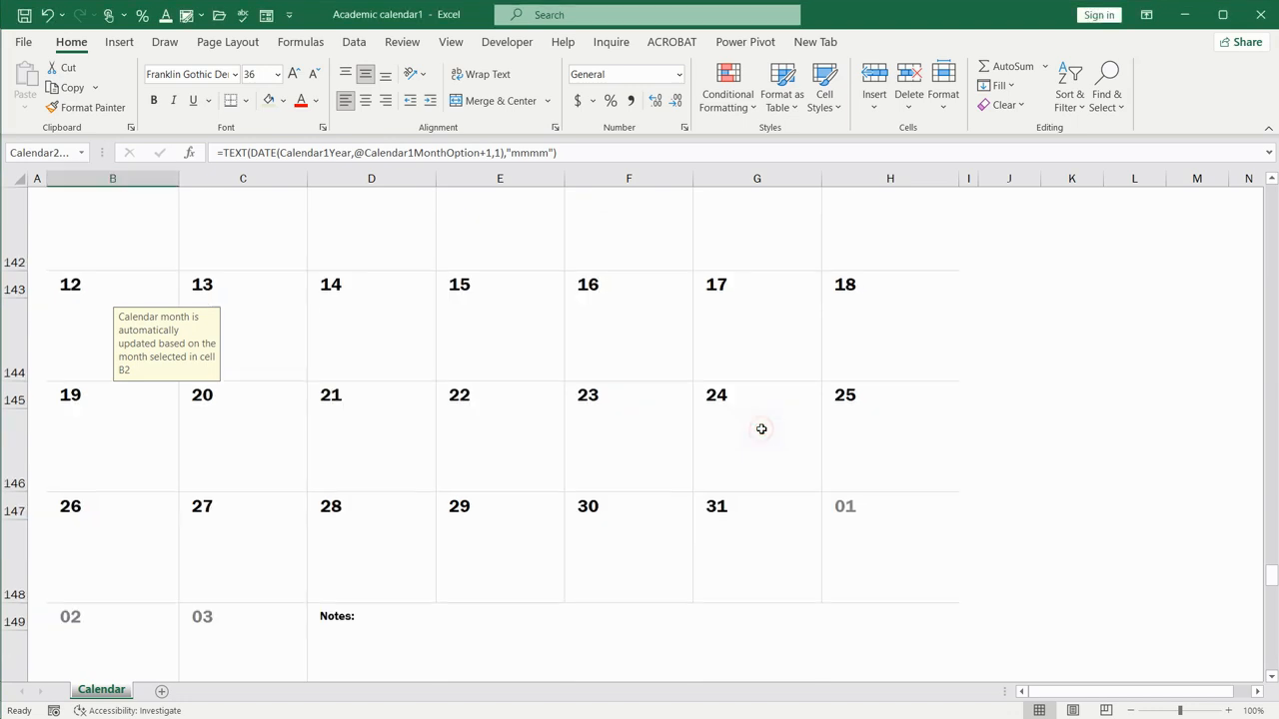
scroll(up, 3)
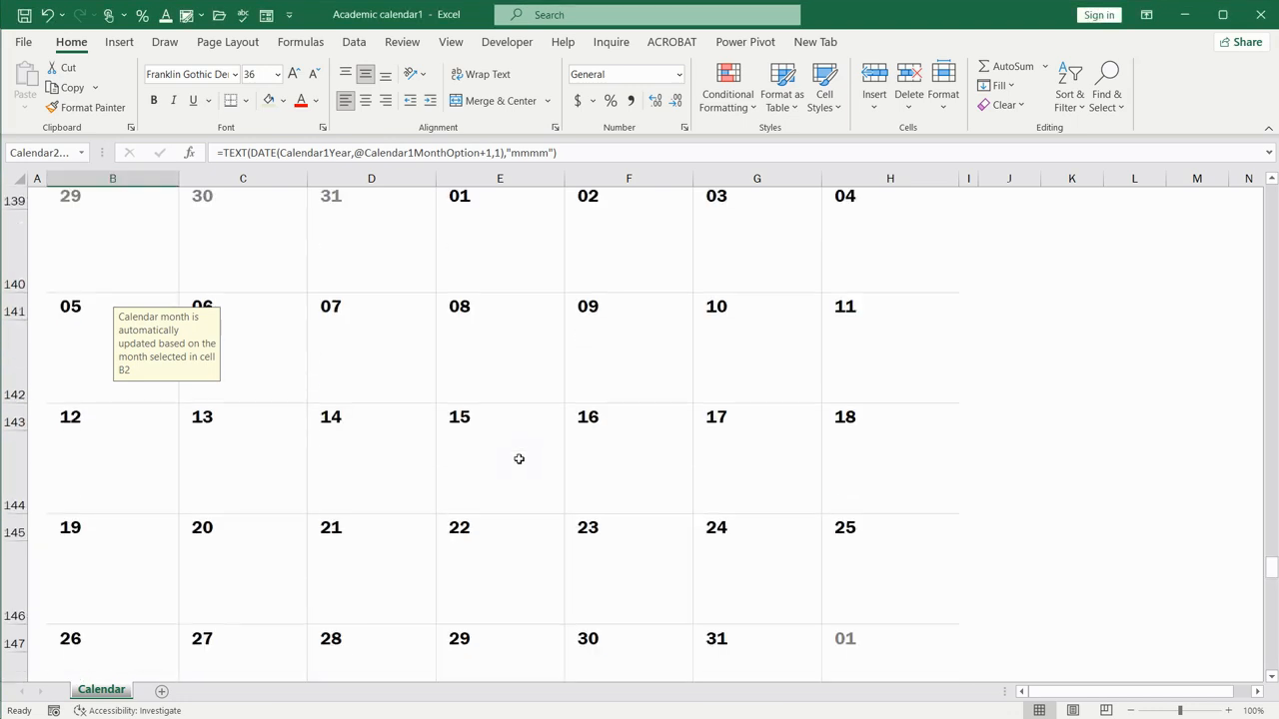
scroll(down, 3)
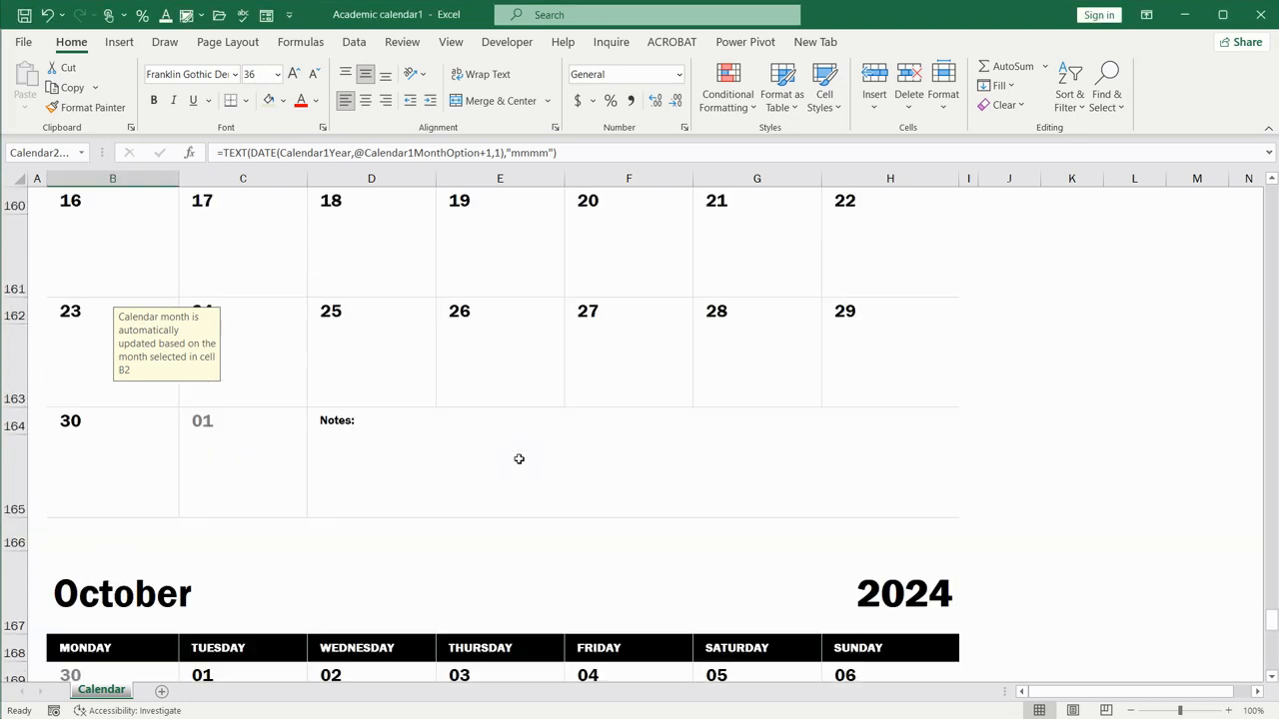
scroll(down, 3)
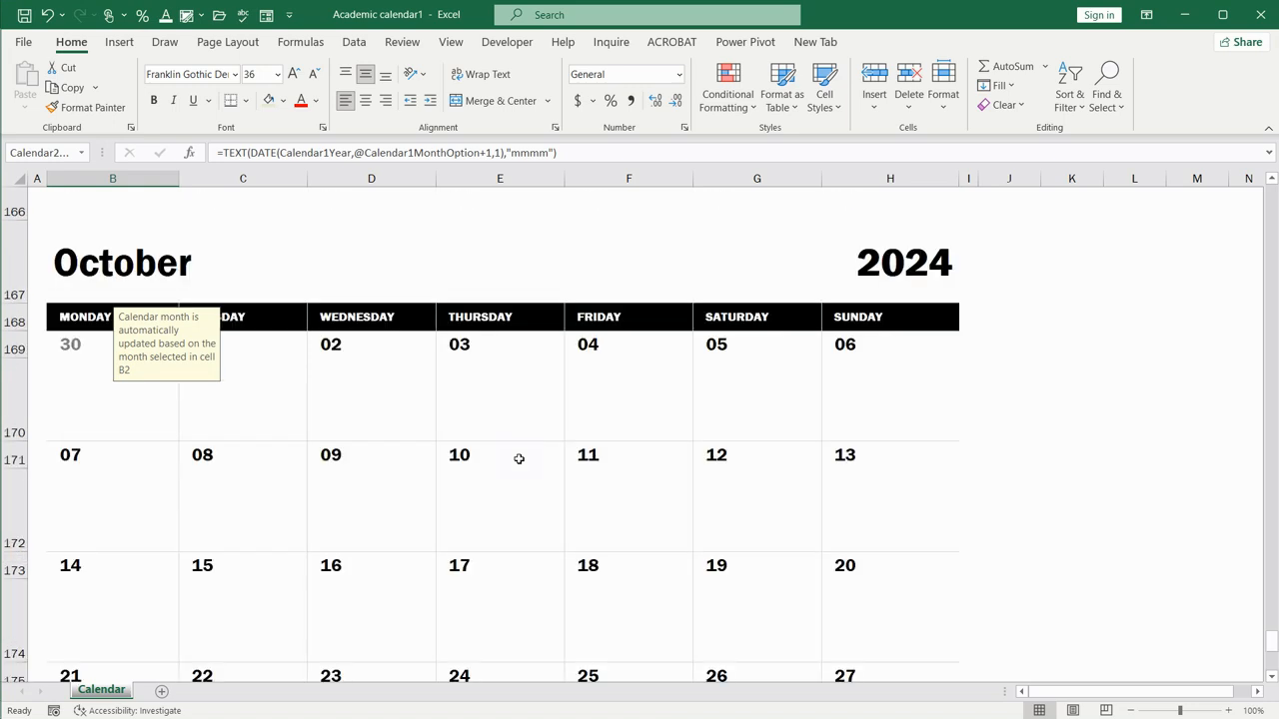
scroll(down, 3)
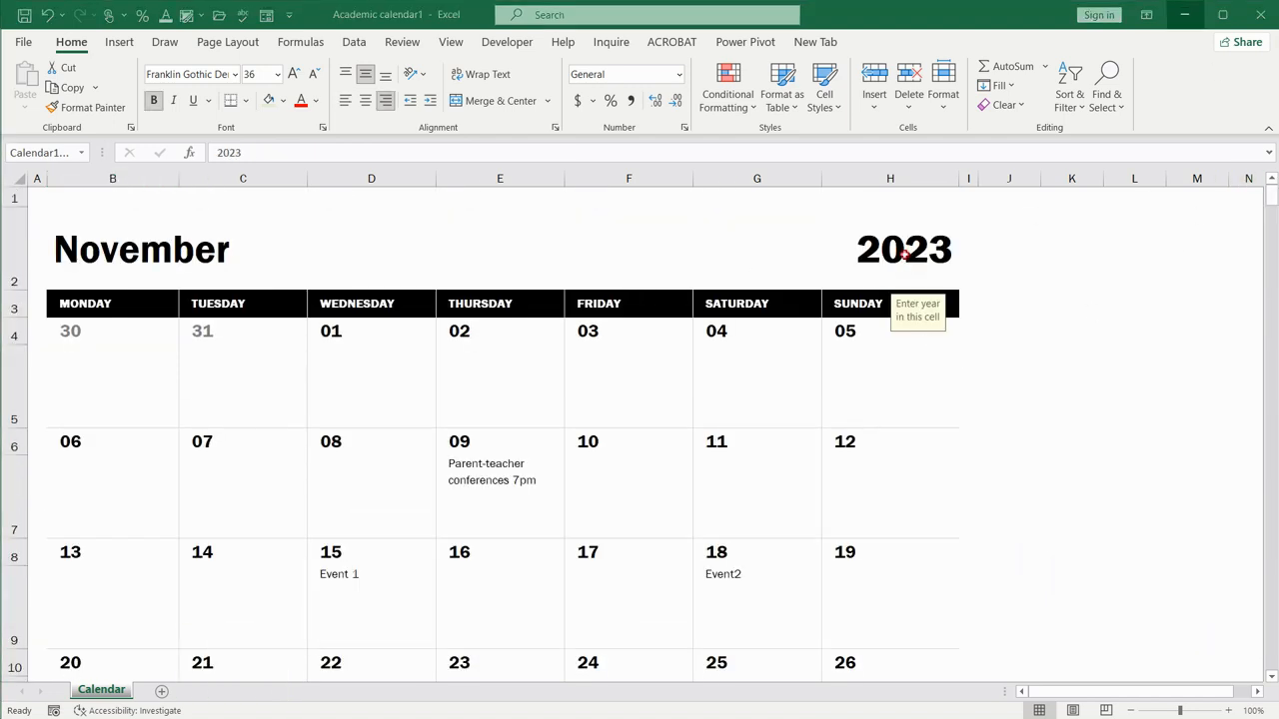
- Change the calendar year in H2 from 2023 to 2024 and check the January 2025 year cell
click(903, 247)
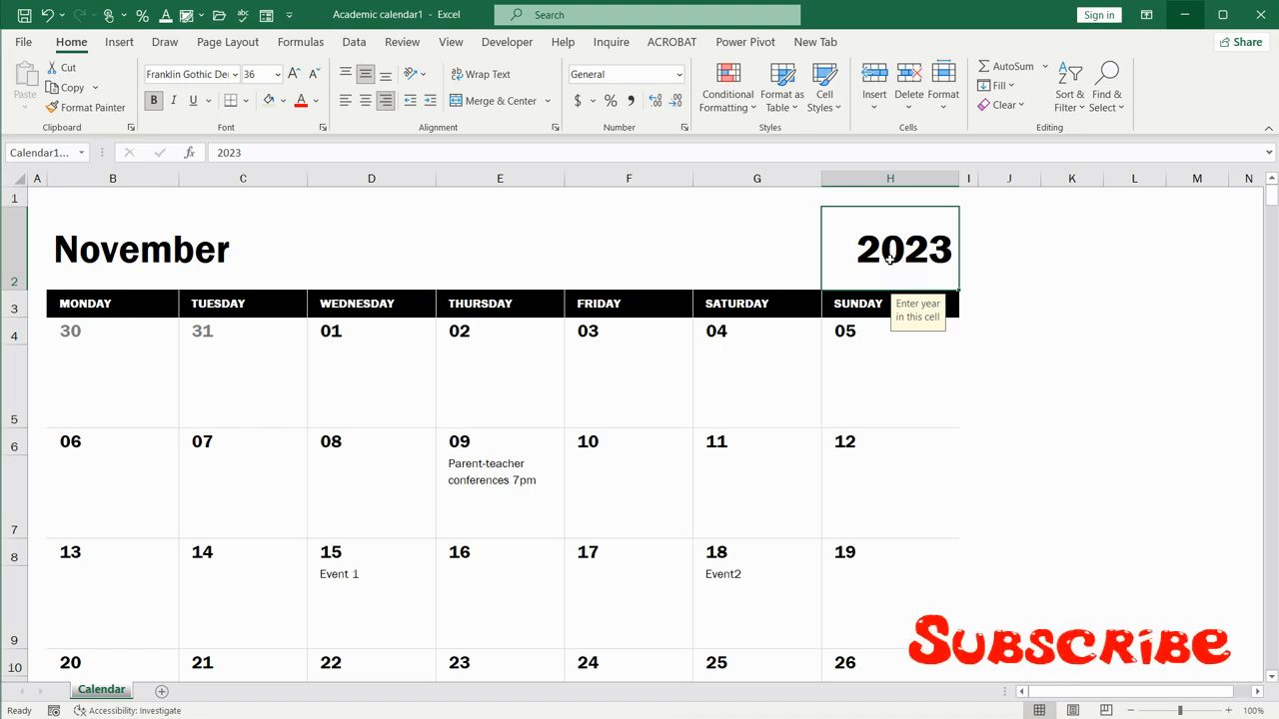
double_click(889, 248)
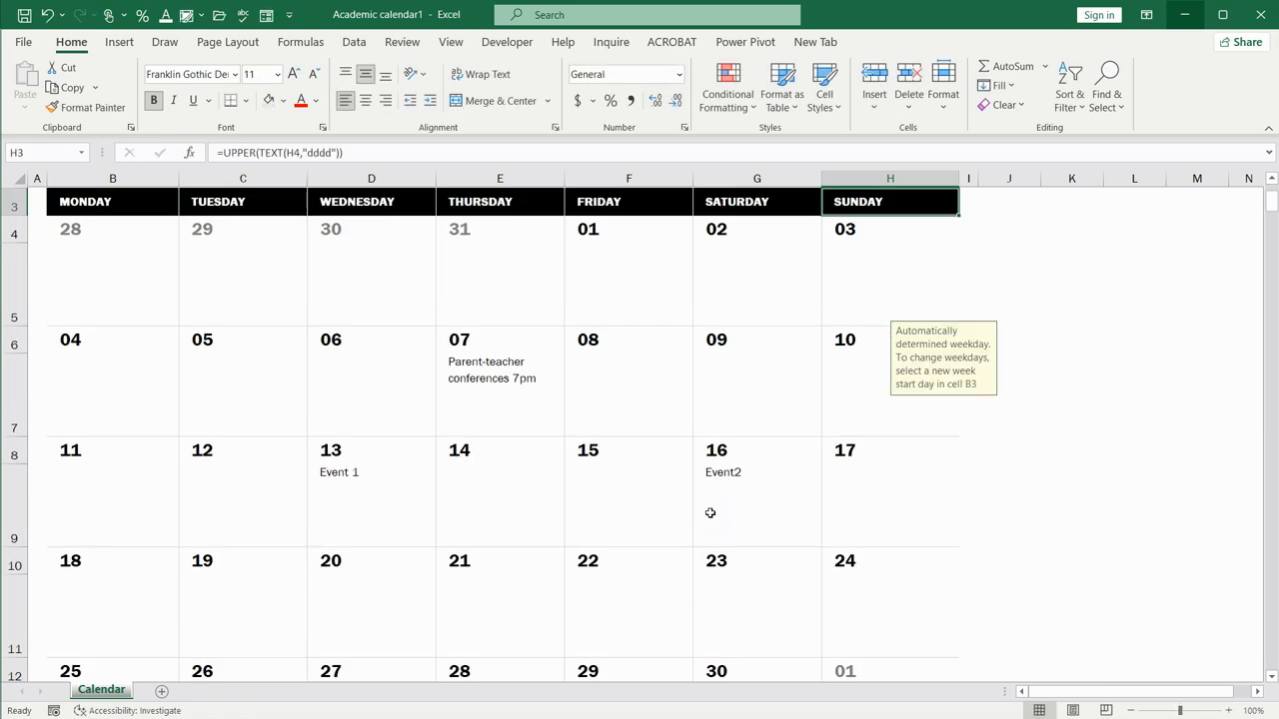
scroll(down, 3)
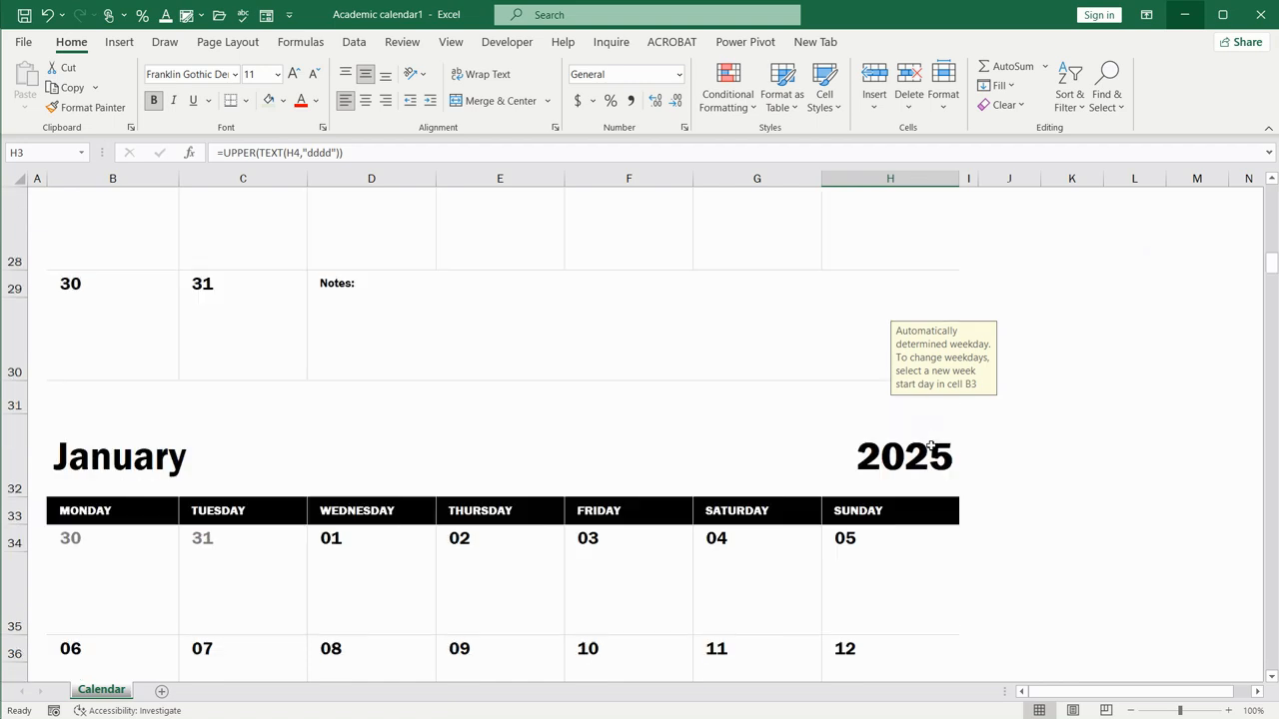
click(903, 455)
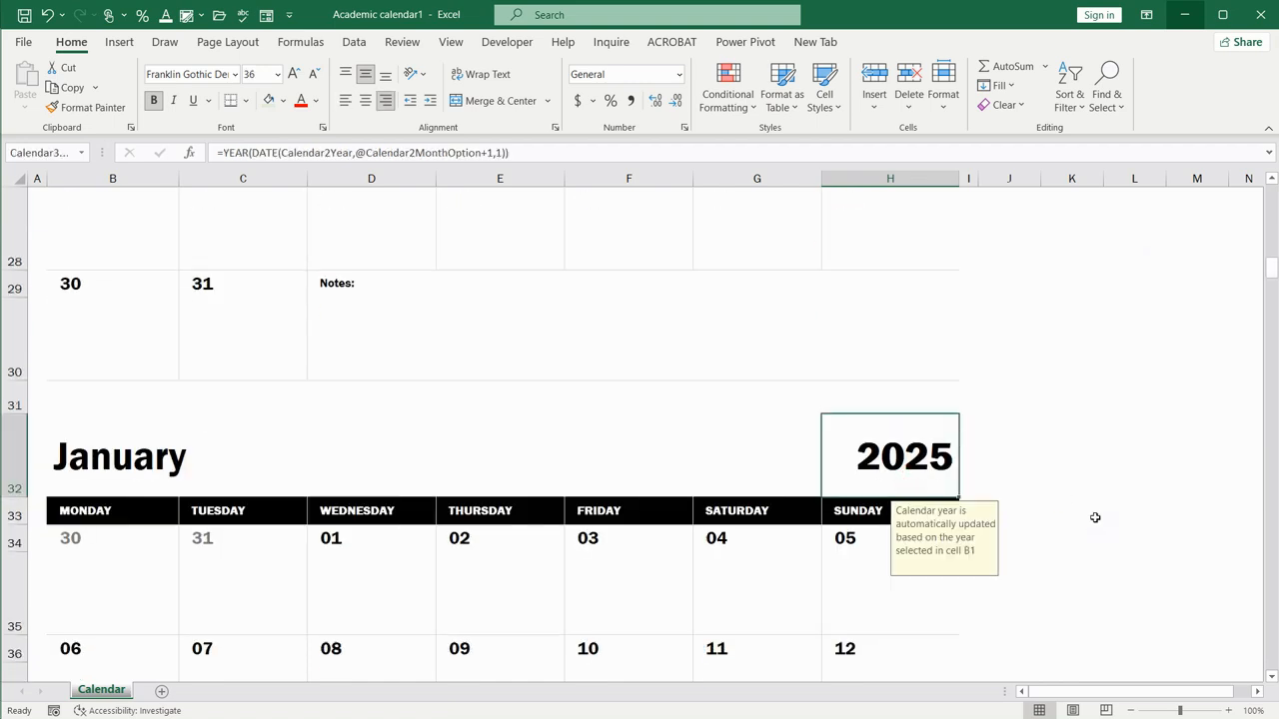
click(228, 40)
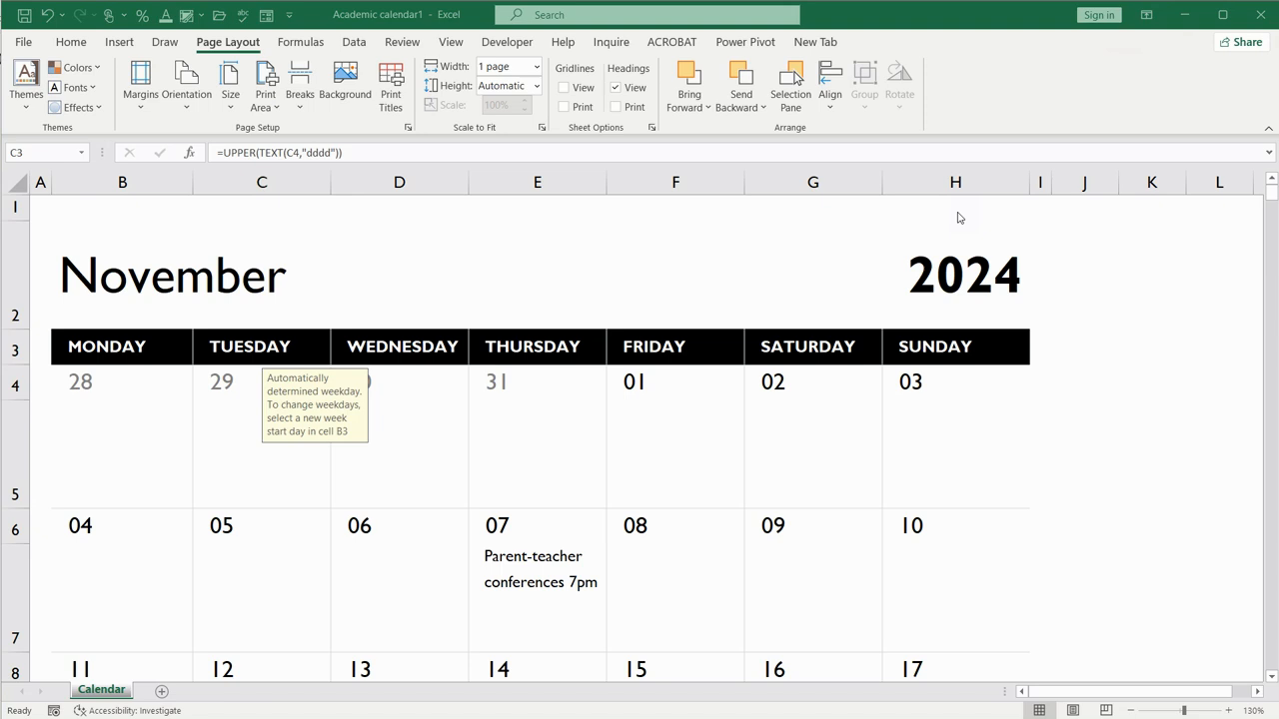
mouse_move(421, 320)
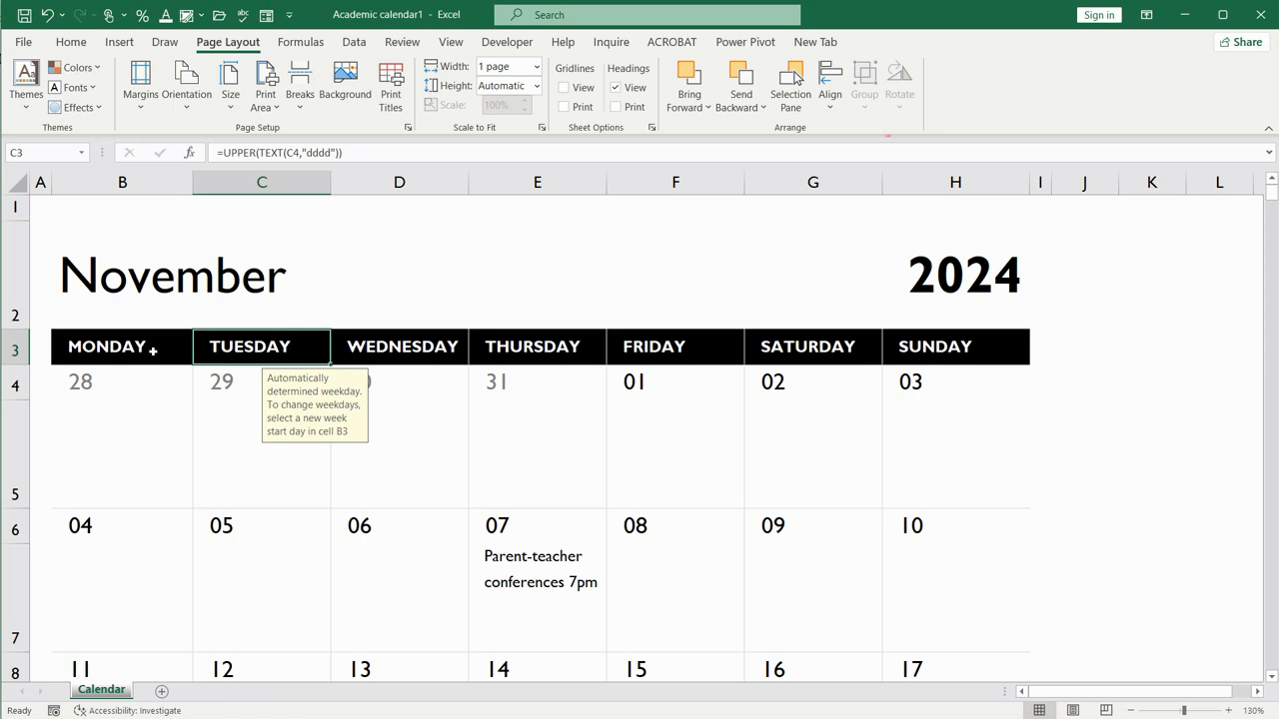
- Set the week start day in B3 to SUNDAY instead of MONDAY
click(108, 348)
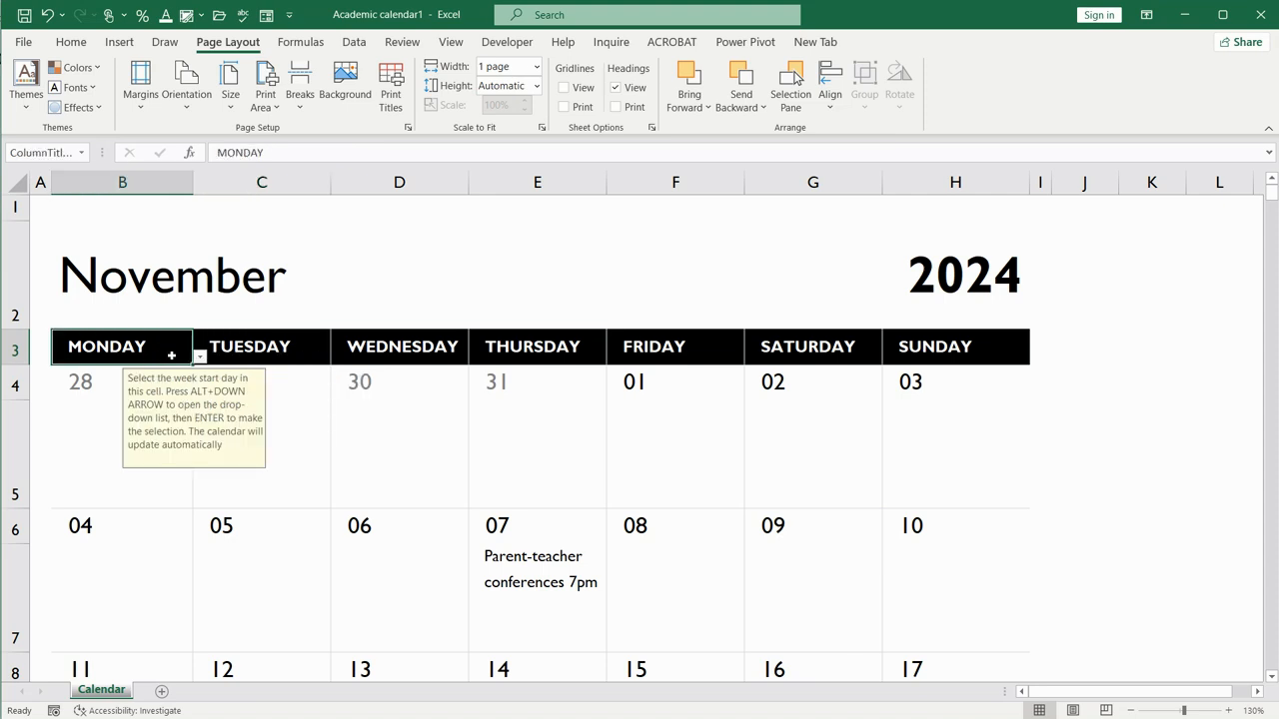
click(199, 356)
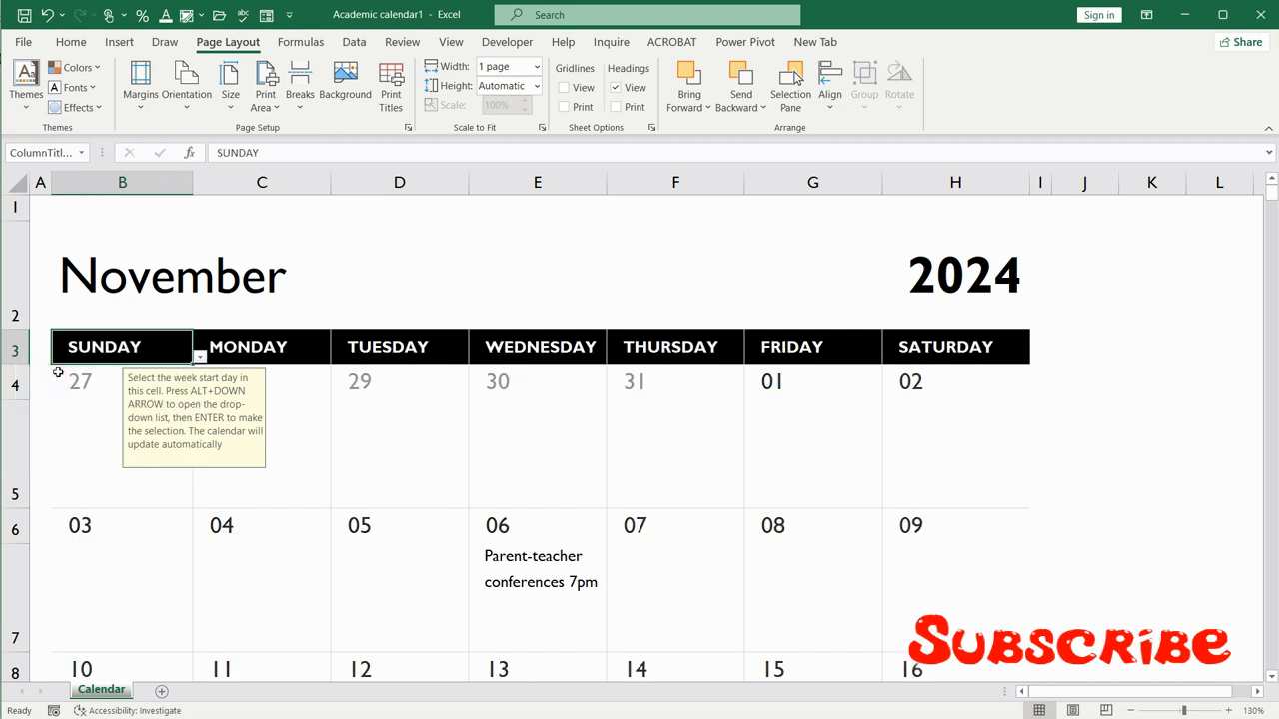
click(488, 455)
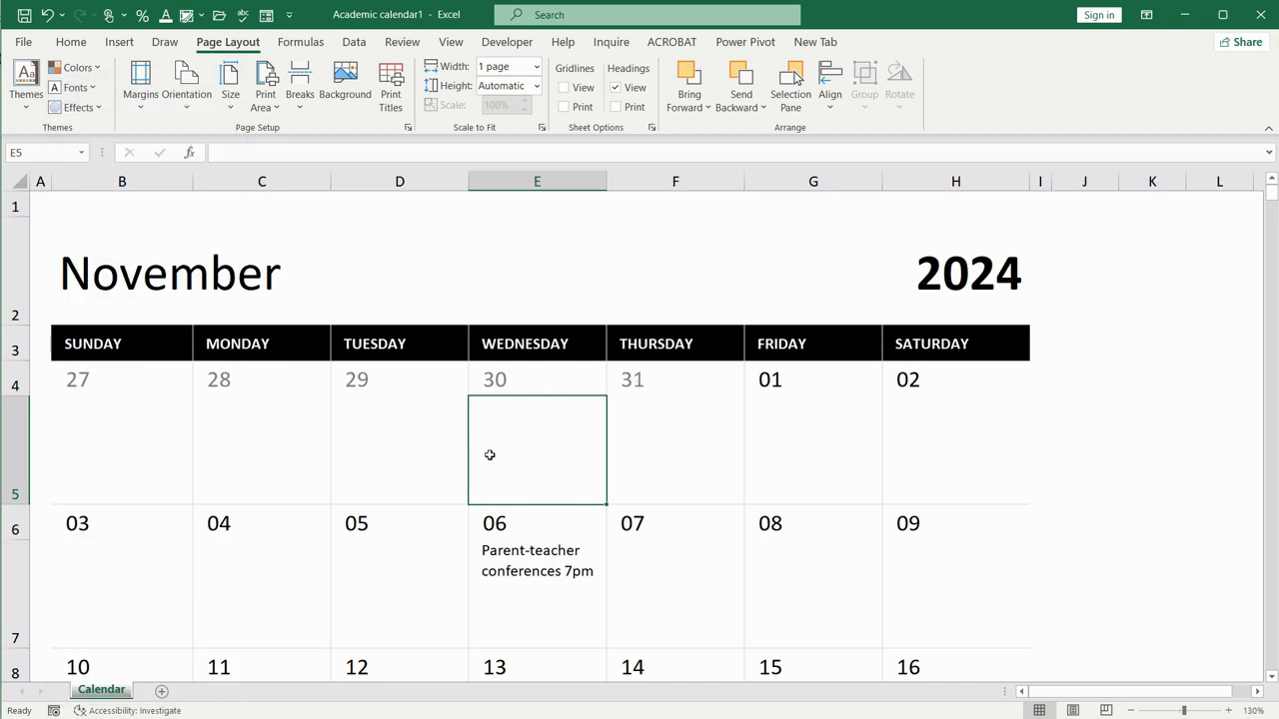
mouse_move(120, 192)
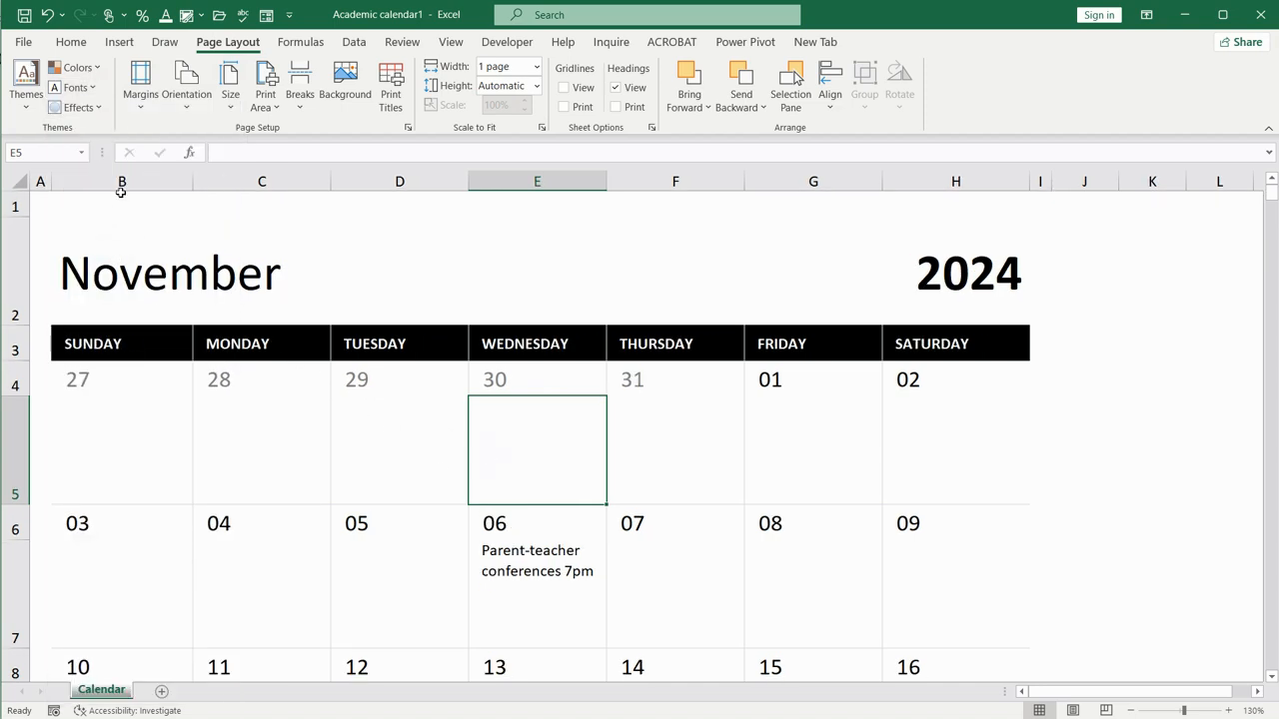
click(76, 108)
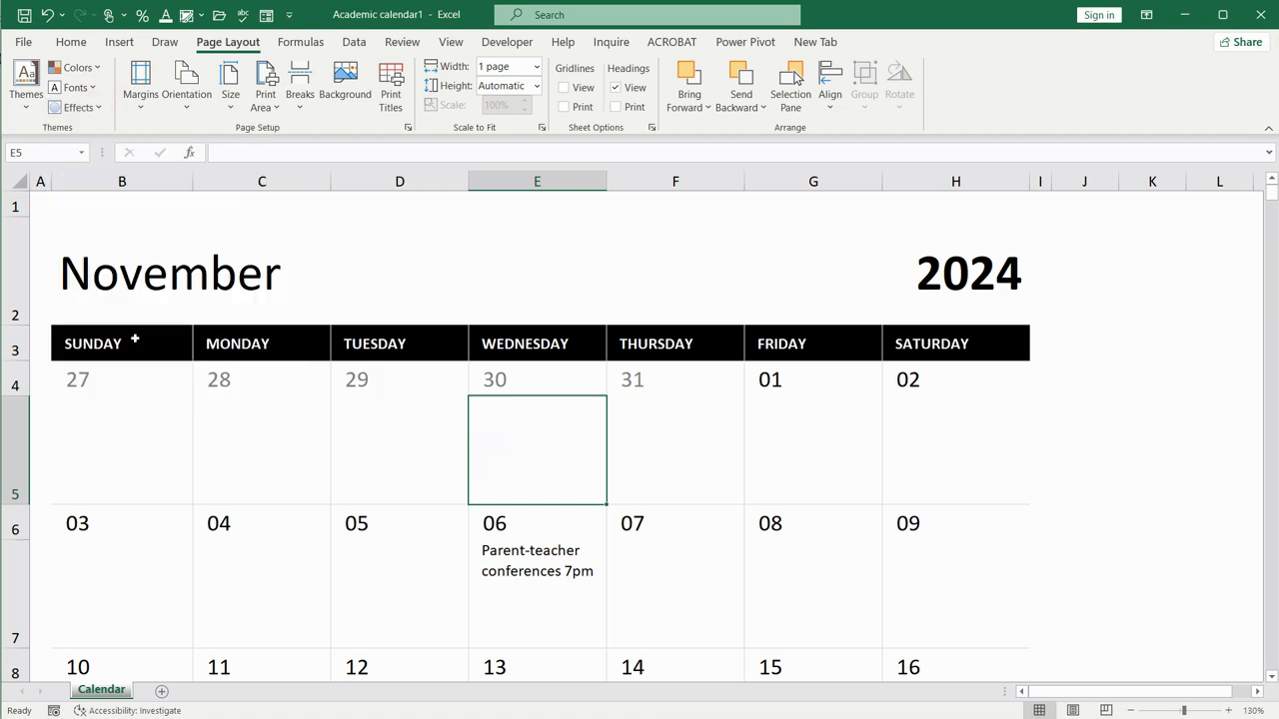
click(122, 344)
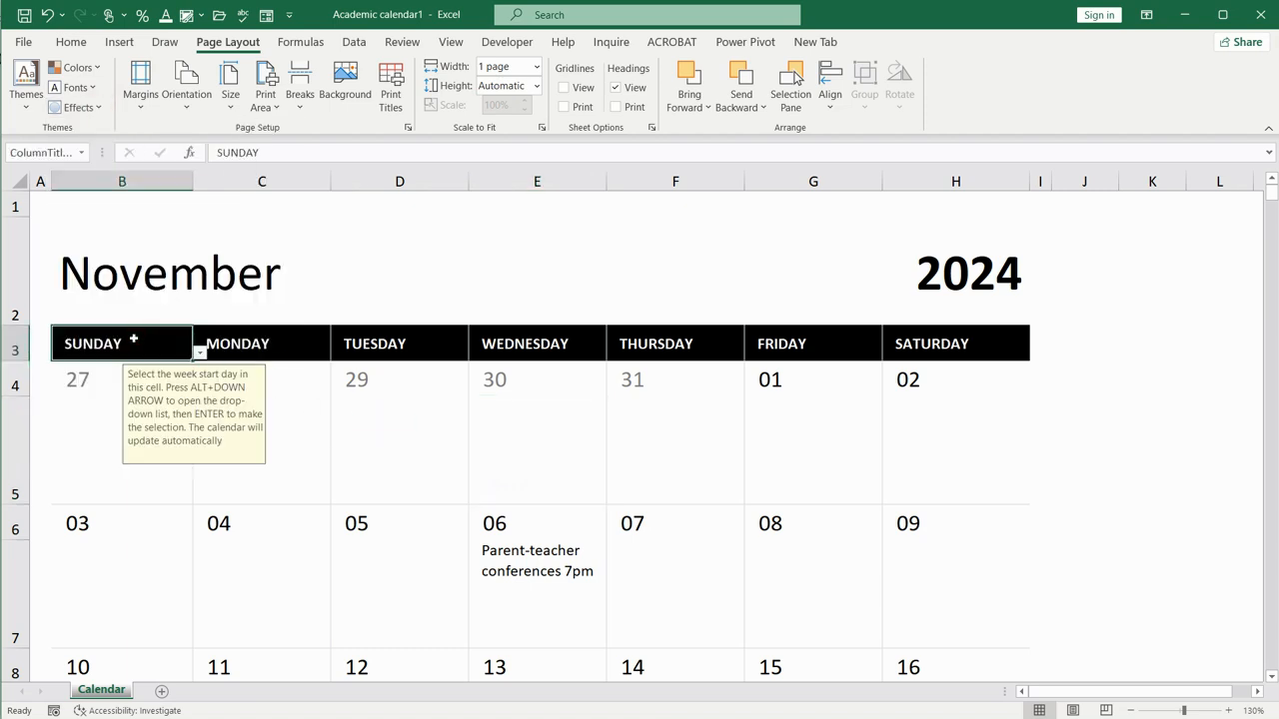